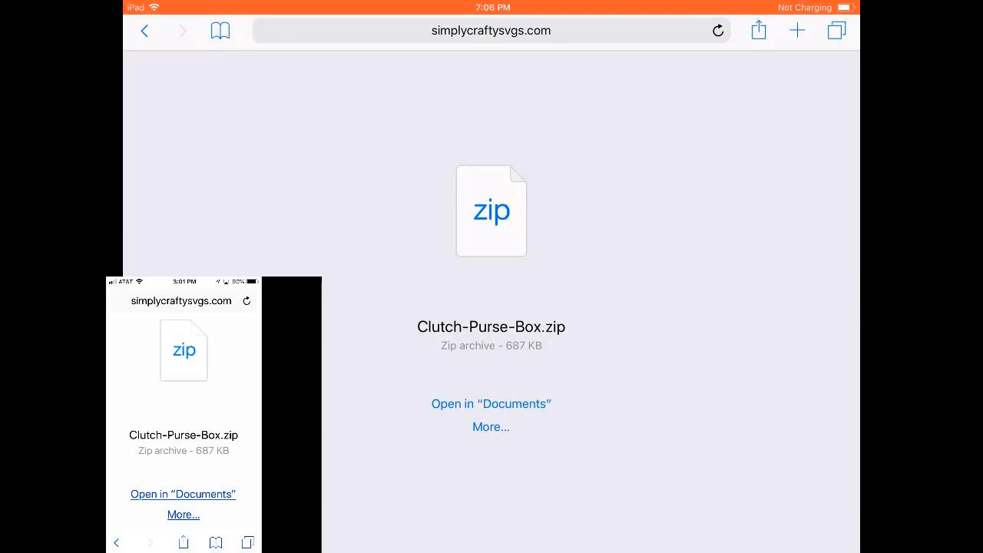
# - Save Clutch-Purse-Box.zip from Safari into the iCloud Drive Documents by Readdle folder
pyautogui.click(490, 426)
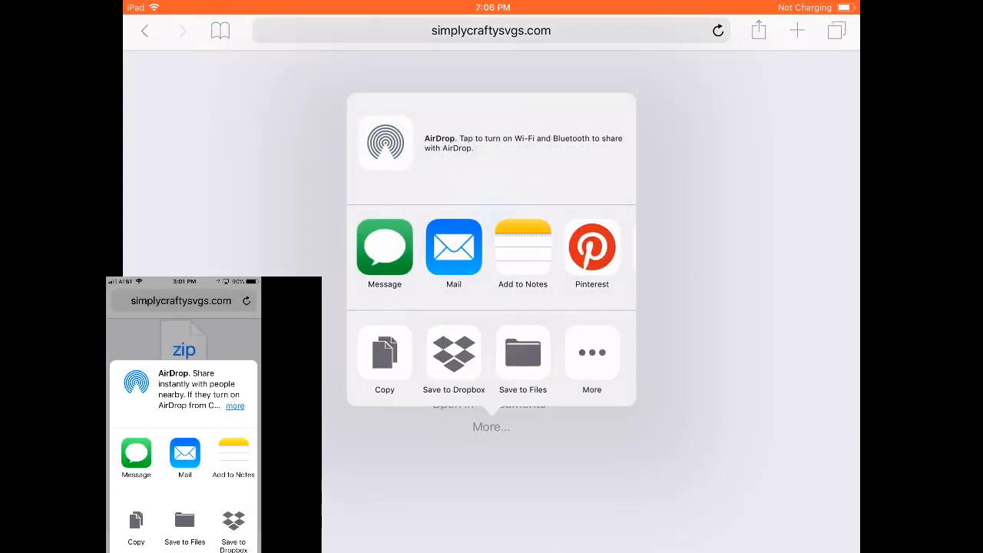
pyautogui.click(522, 361)
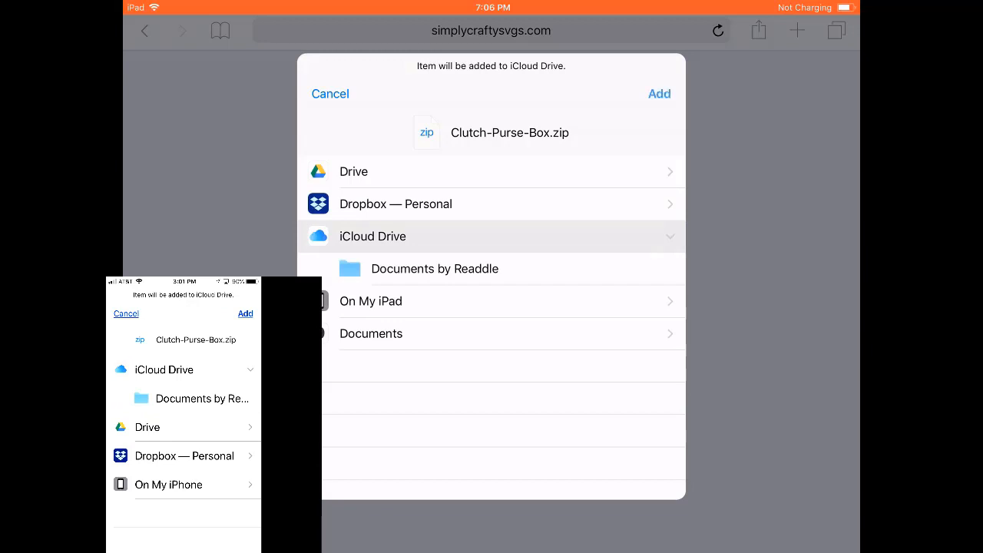
pyautogui.click(329, 93)
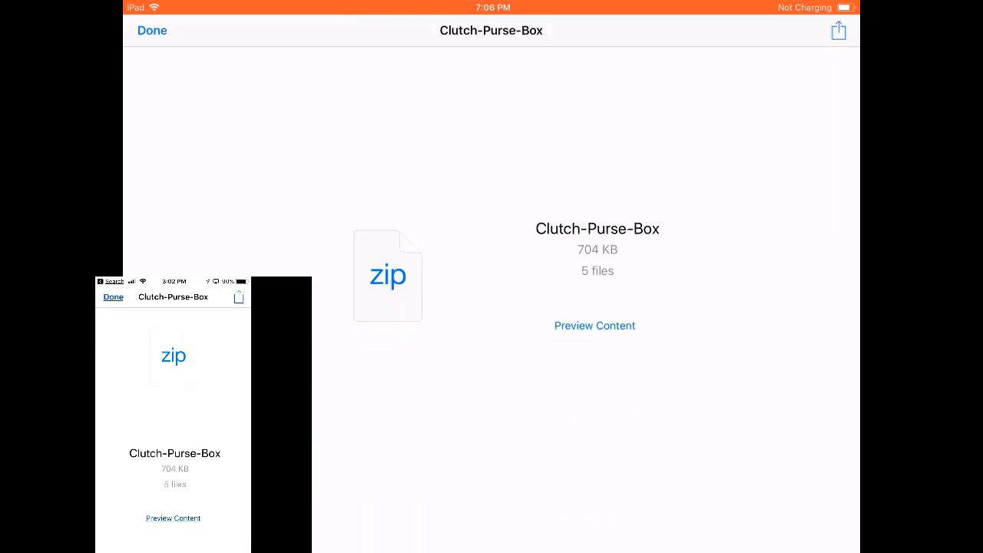
# - Preview the Clutch-Purse-Box archive and save box.svg (file 3 of 5) to Documents by Readdle
pyautogui.click(594, 325)
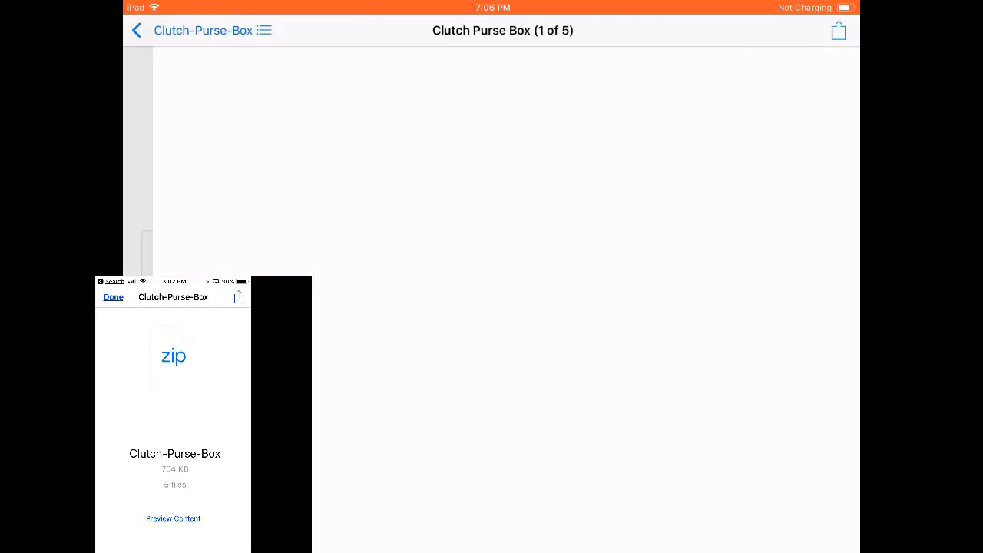
pyautogui.click(173, 518)
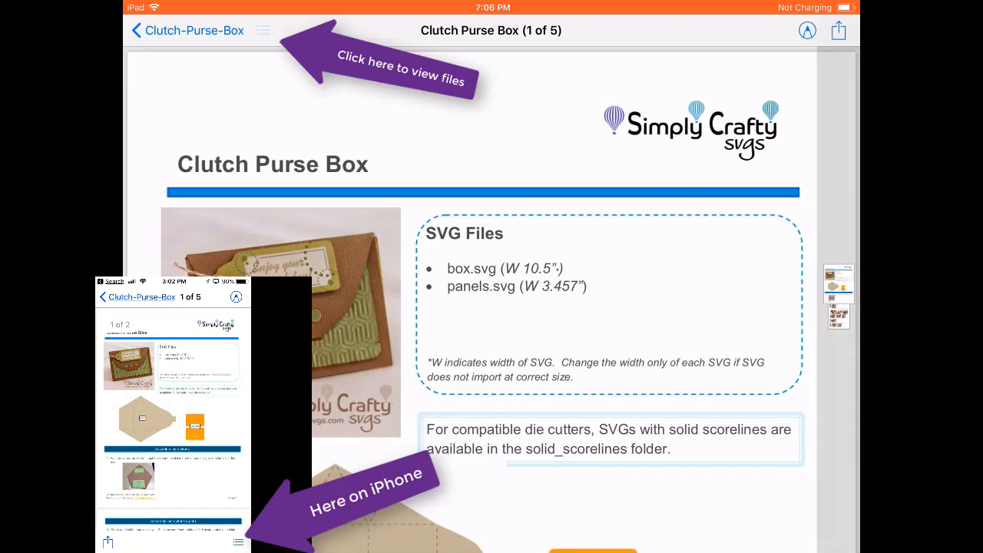
pyautogui.click(263, 31)
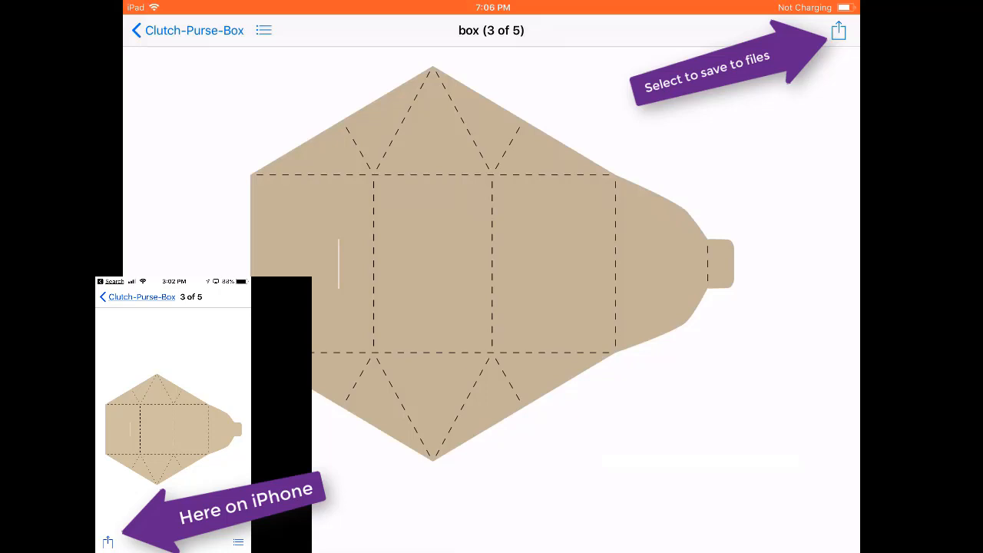
pyautogui.click(838, 30)
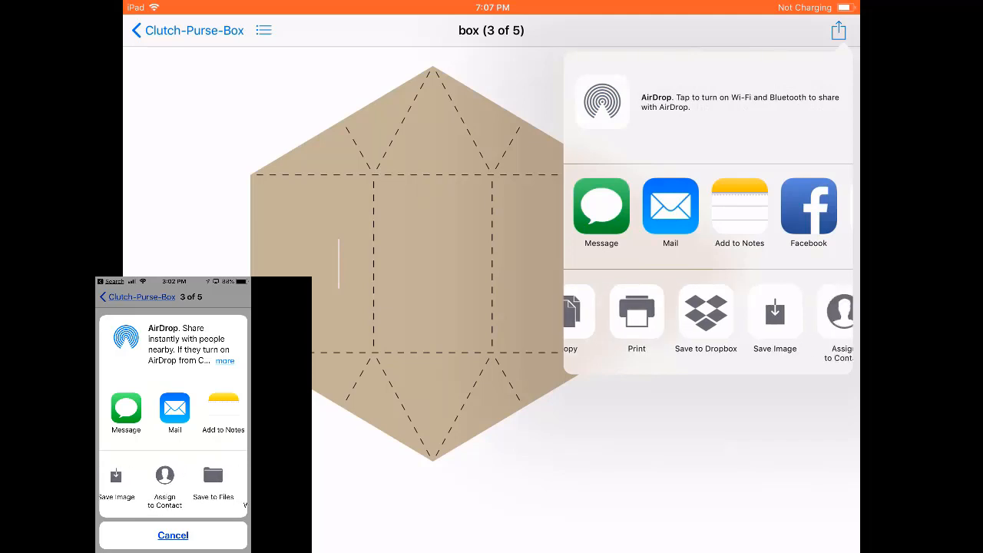
pyautogui.click(212, 476)
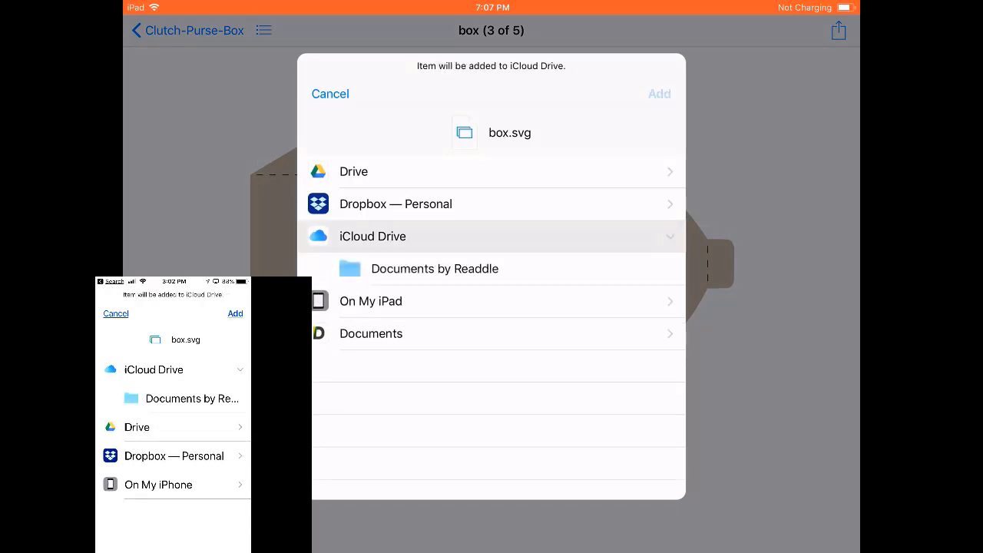
pyautogui.click(330, 93)
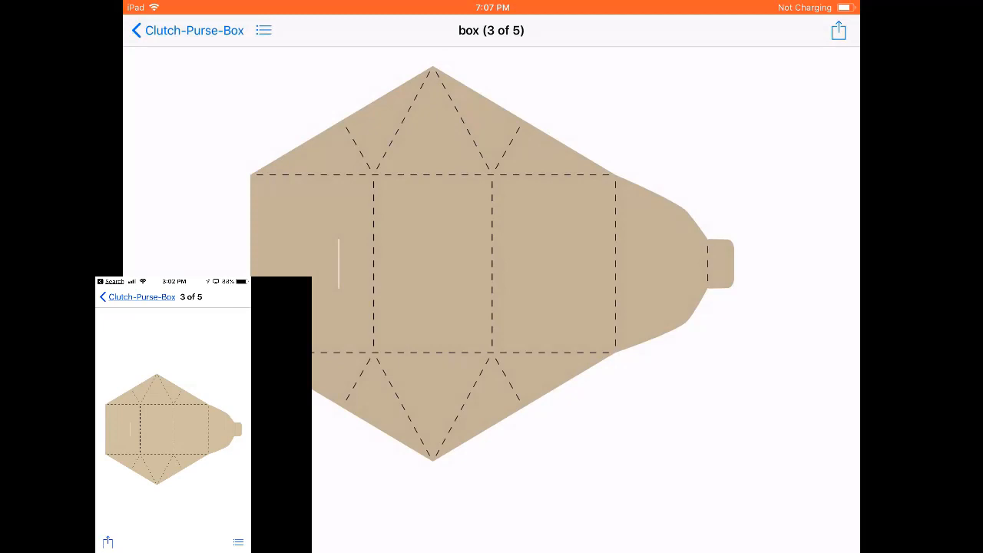
# - Switch to panels.svg (file 4 of 5) and save it to Documents by Readdle
pyautogui.click(263, 30)
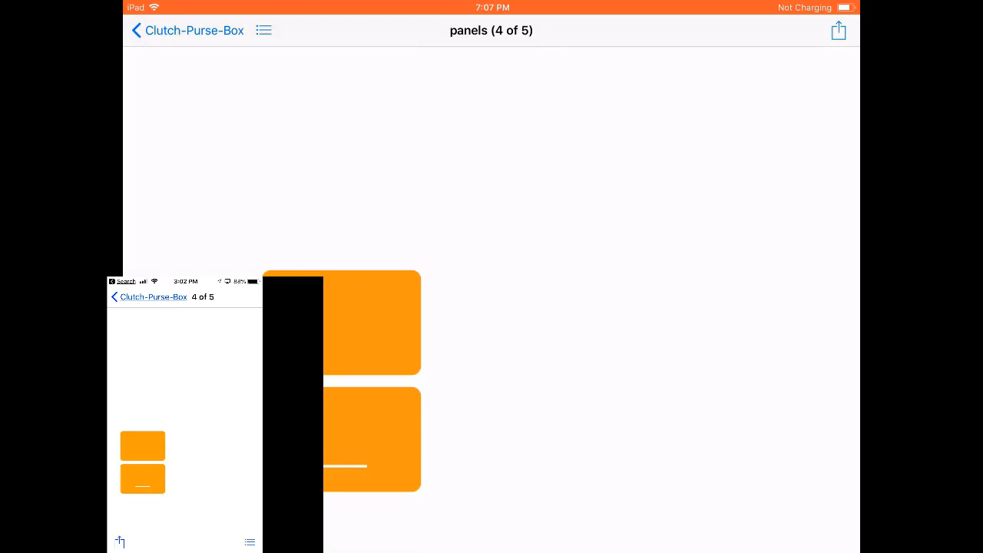
pyautogui.click(838, 30)
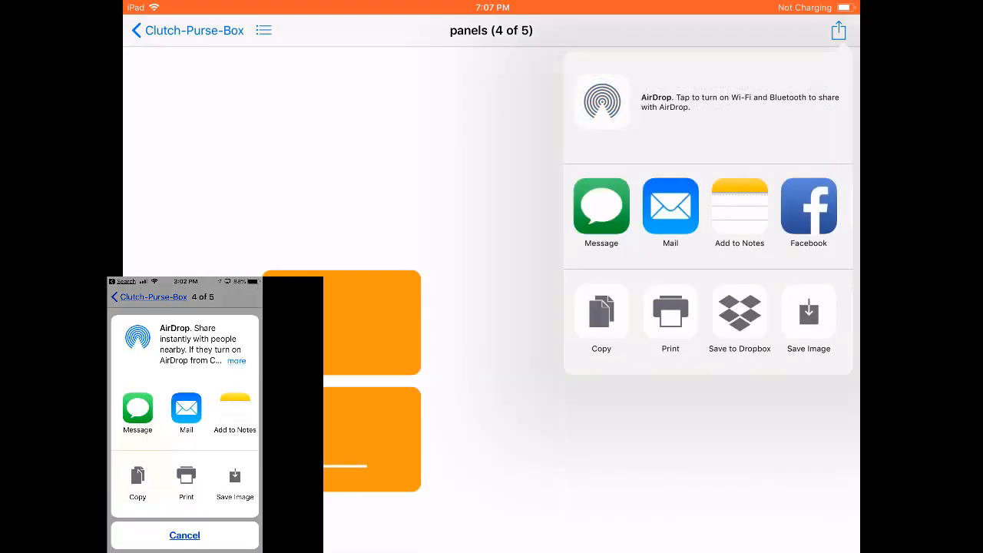
pyautogui.hscroll(-3)
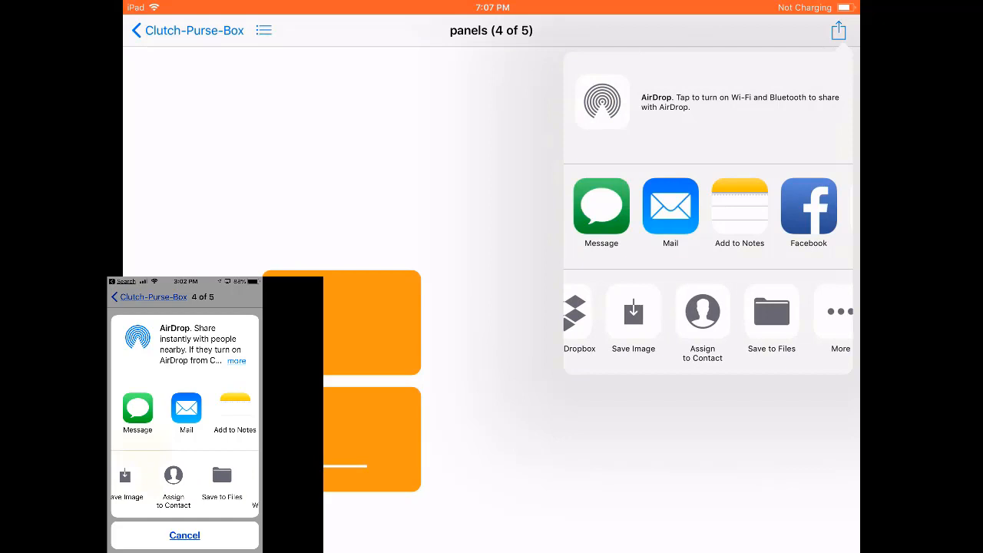
pyautogui.click(771, 311)
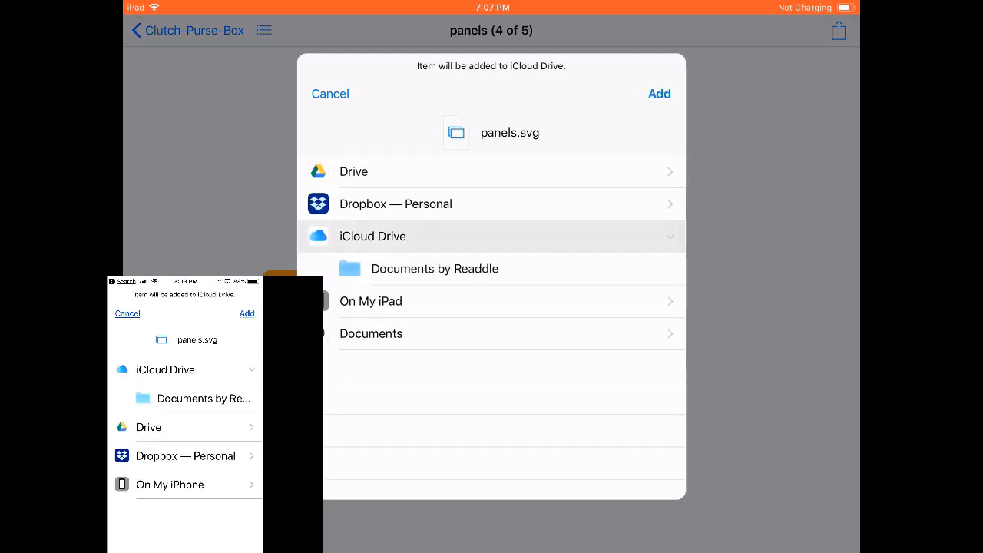
pyautogui.click(330, 93)
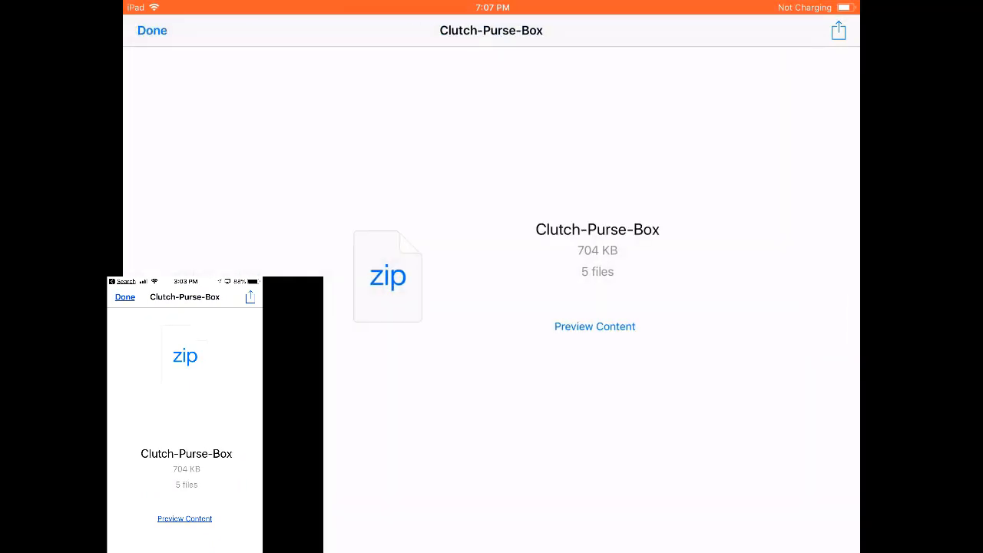
# - Close the Clutch-Purse-Box archive preview with Done
pyautogui.click(152, 30)
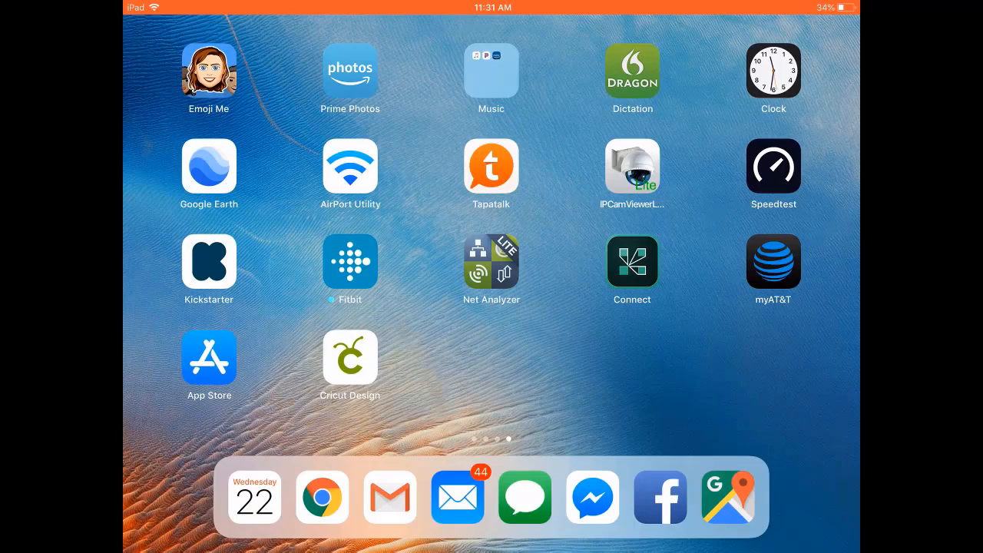
# - Search the App Store for 'documents' using the suggestion from typing 'Doc'
pyautogui.click(208, 355)
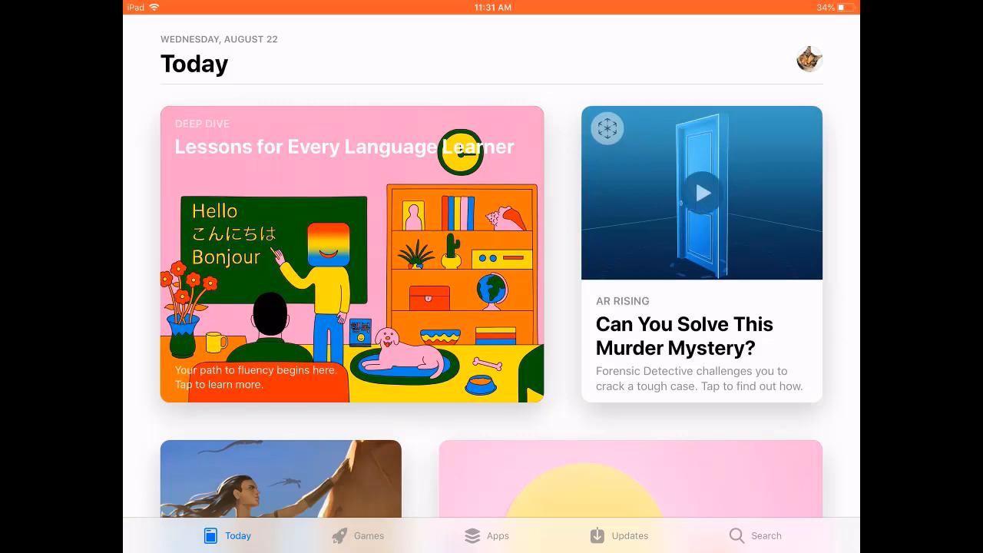
pyautogui.click(755, 535)
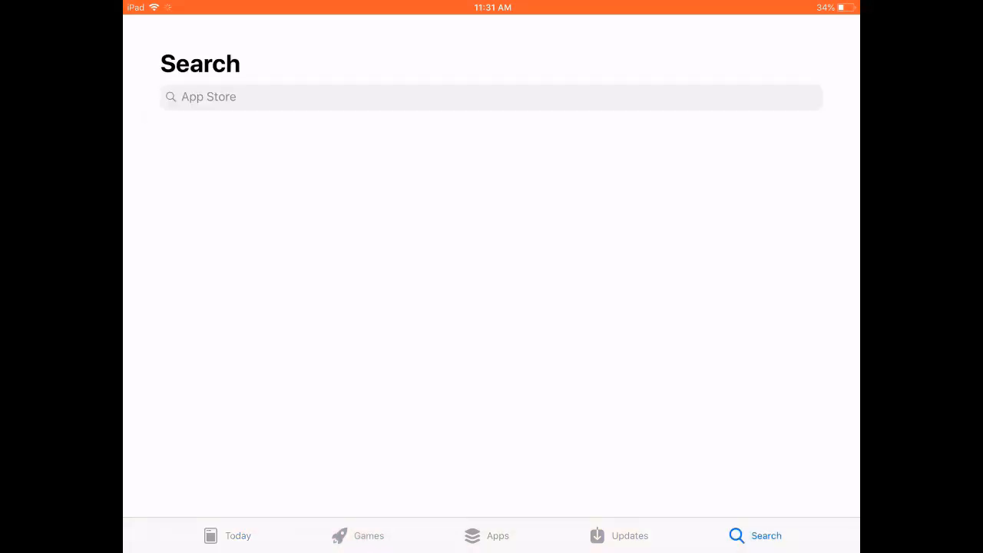
pyautogui.click(492, 97)
pyautogui.write('D')
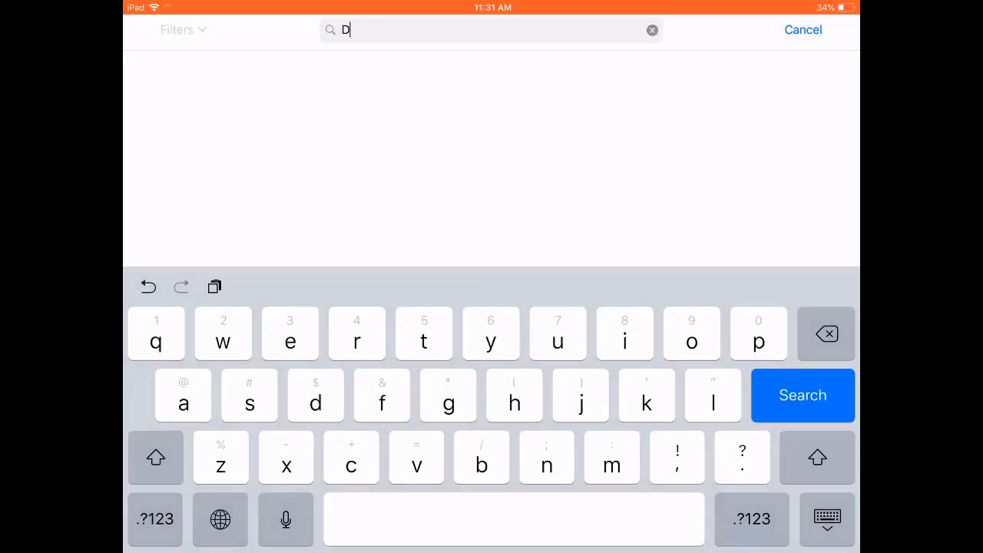
pyautogui.write('oc')
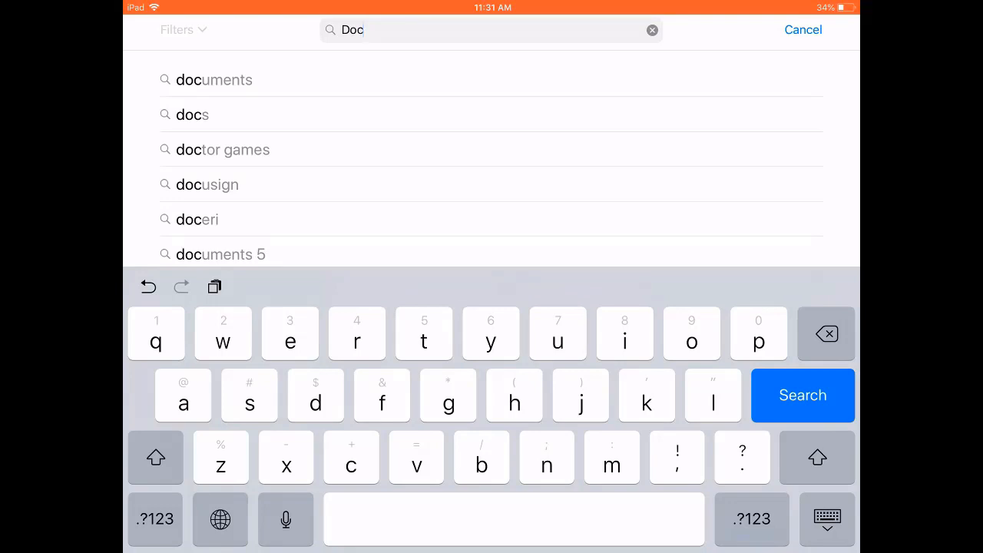
pyautogui.click(215, 80)
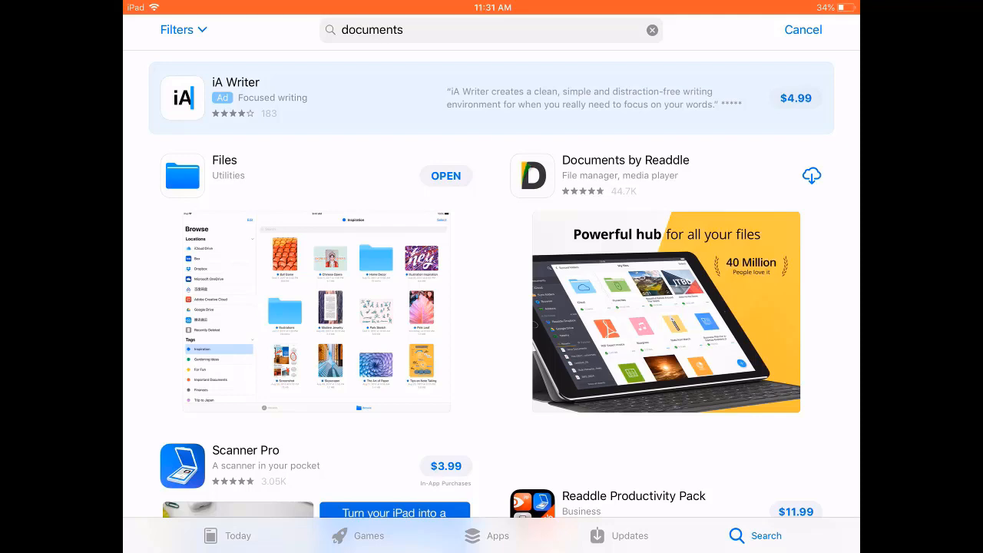
# - Download Documents by Readdle from its App Store page and open it
pyautogui.click(624, 160)
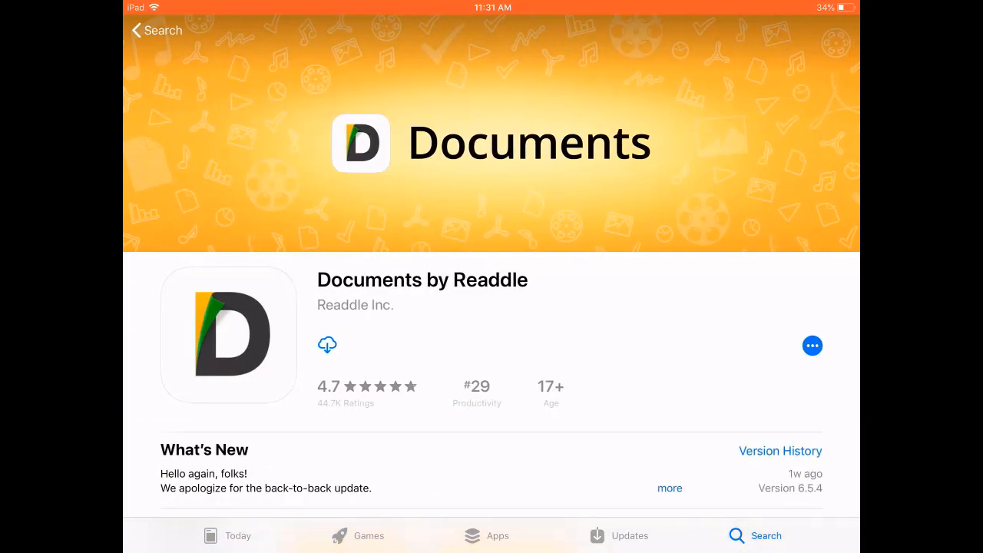
pyautogui.scroll(-3)
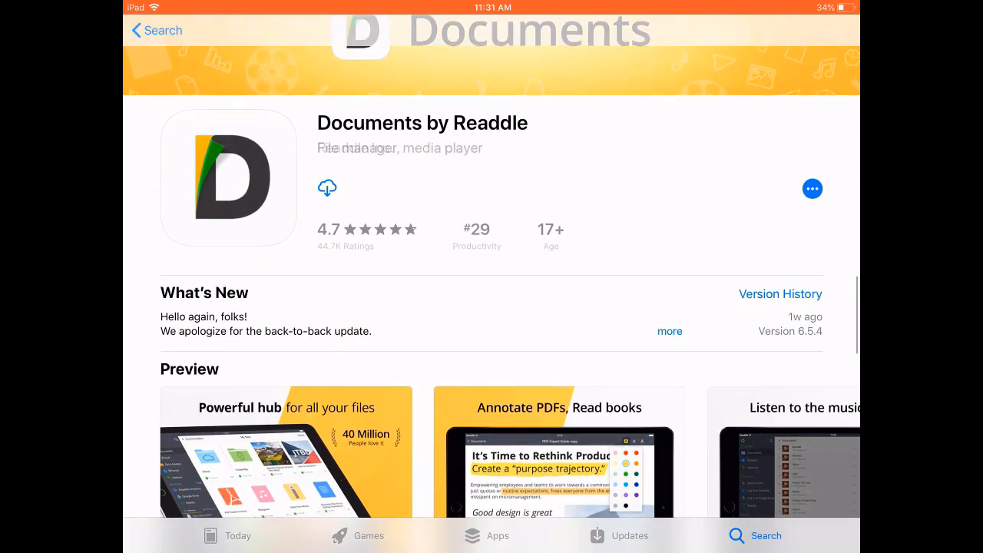
pyautogui.scroll(3)
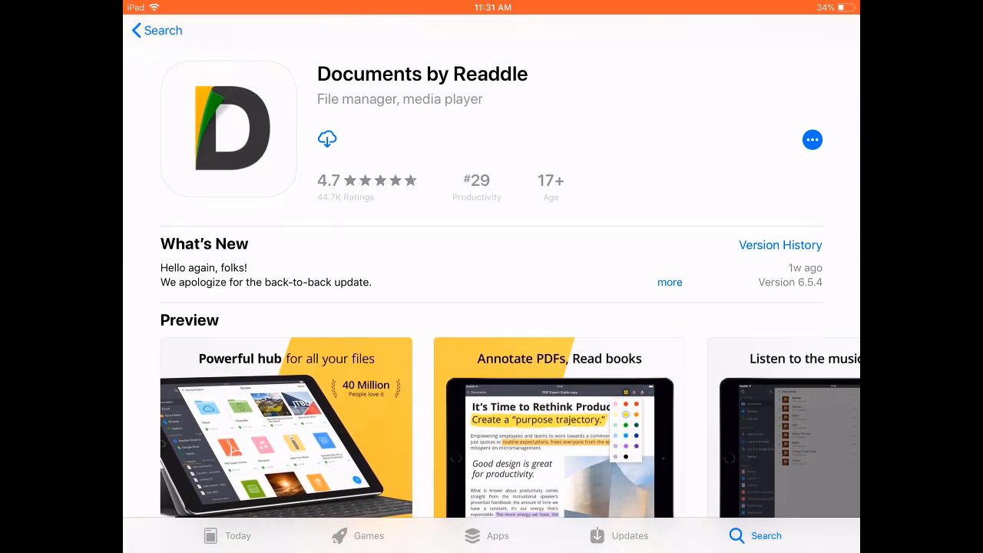
pyautogui.click(328, 138)
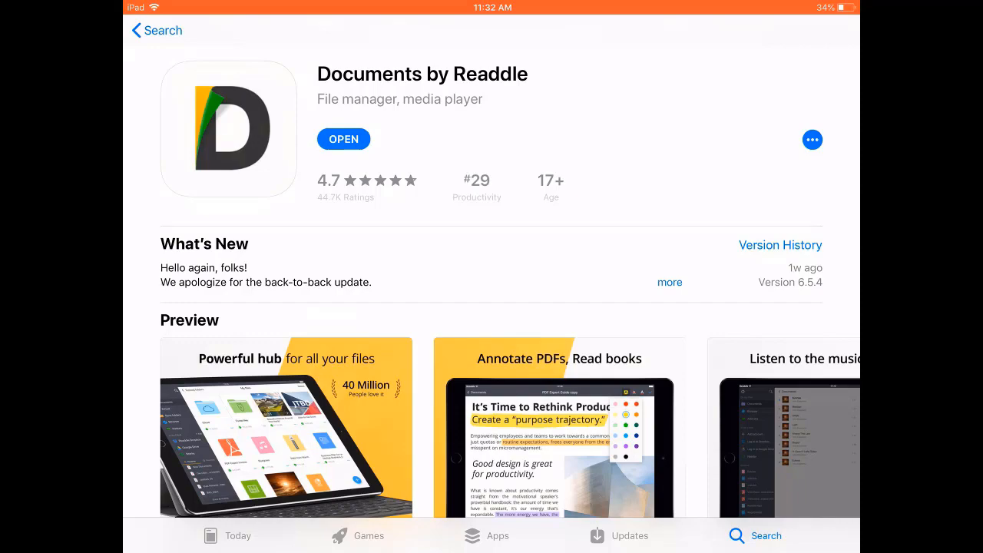
pyautogui.click(343, 139)
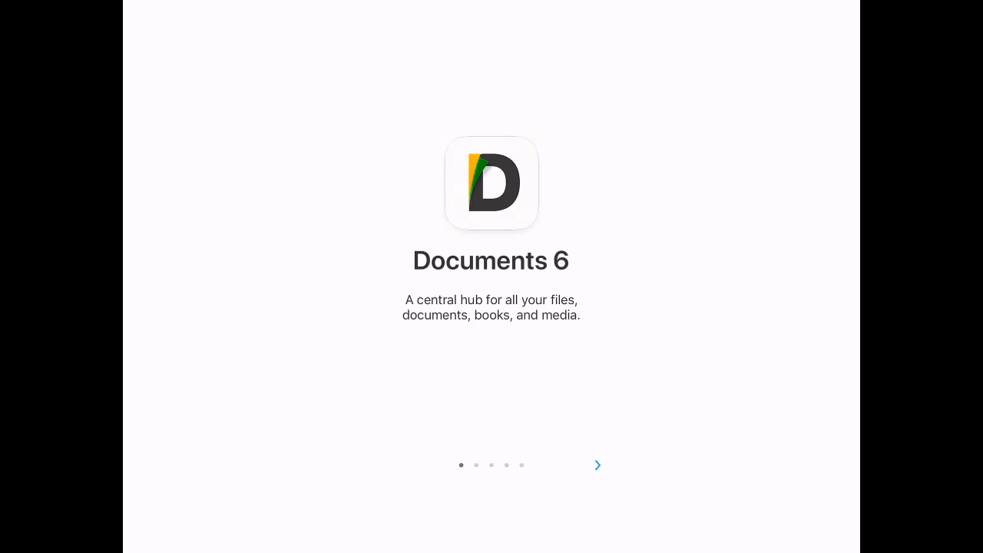
# - Skip the three welcome pages, dismiss the drag-and-drop intro, and decline email news
pyautogui.click(598, 464)
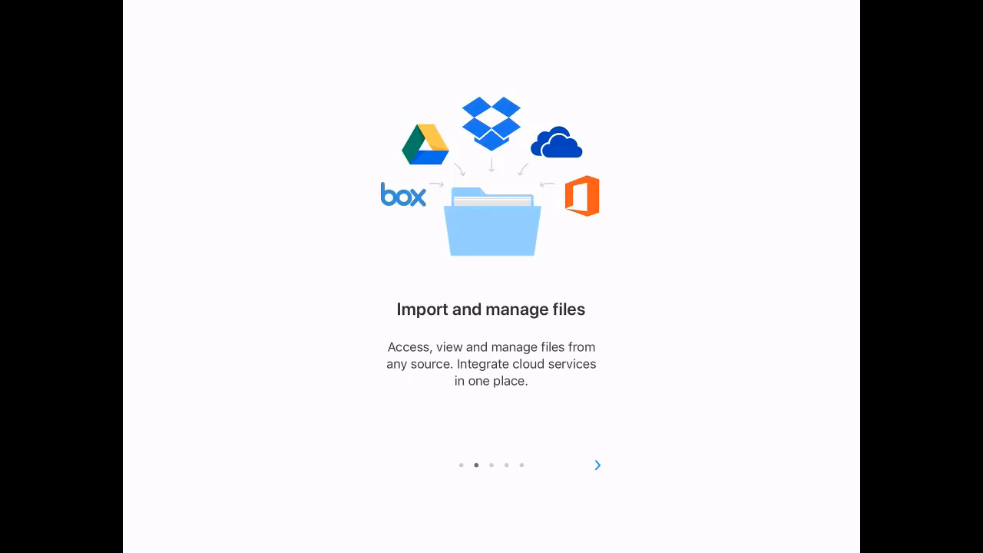
pyautogui.click(597, 465)
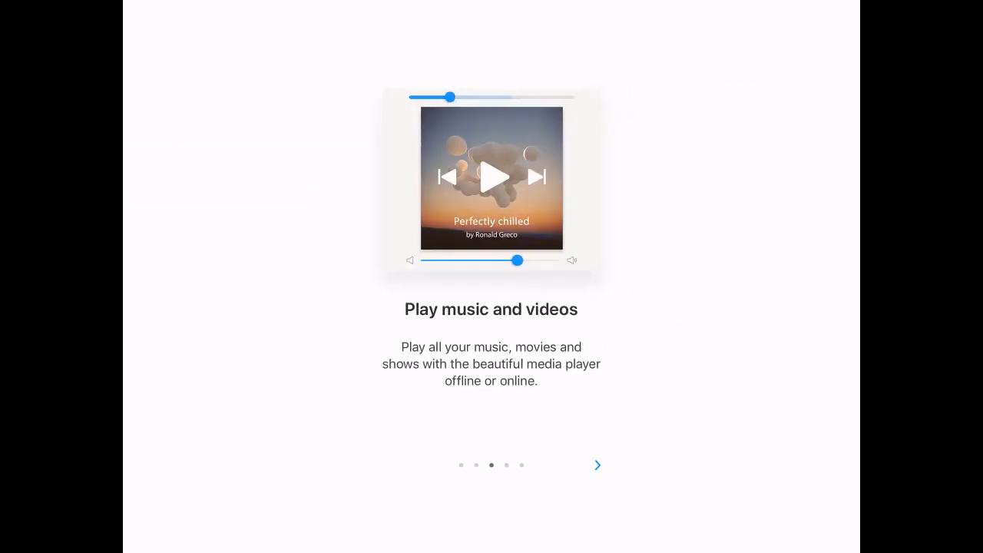
pyautogui.click(598, 465)
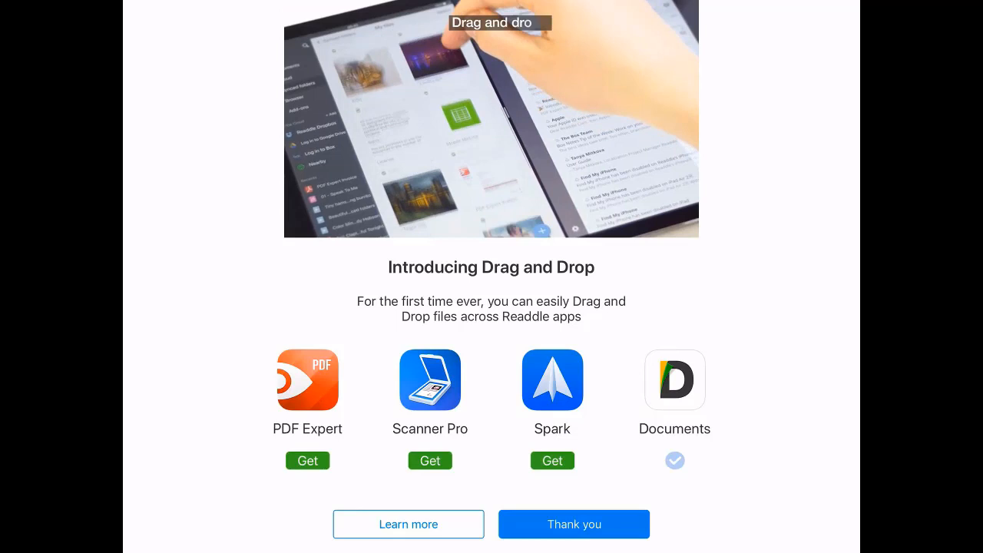
pyautogui.click(574, 524)
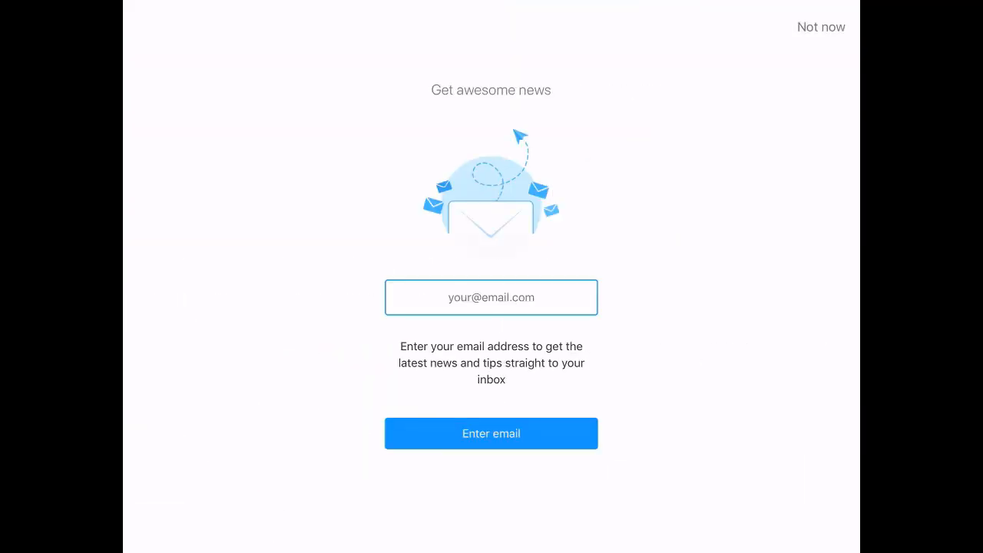
pyautogui.click(821, 27)
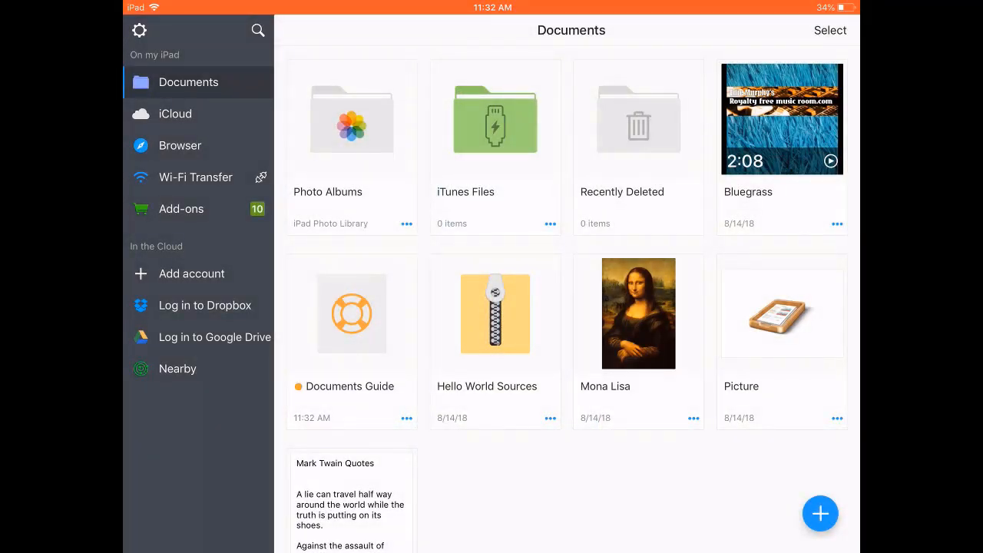
# - Link a Dropbox account through the Dropbox app and allow Documents access
pyautogui.click(192, 274)
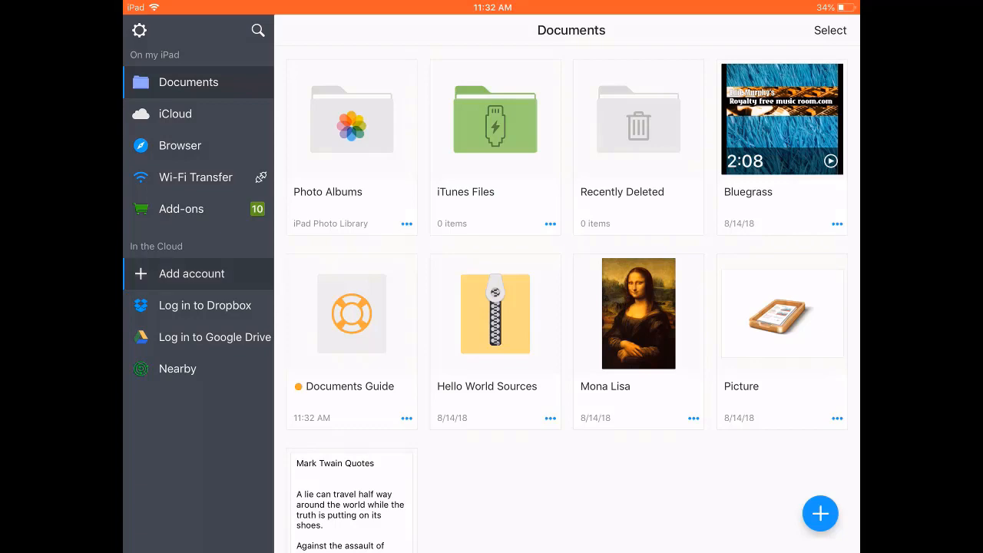
pyautogui.click(192, 274)
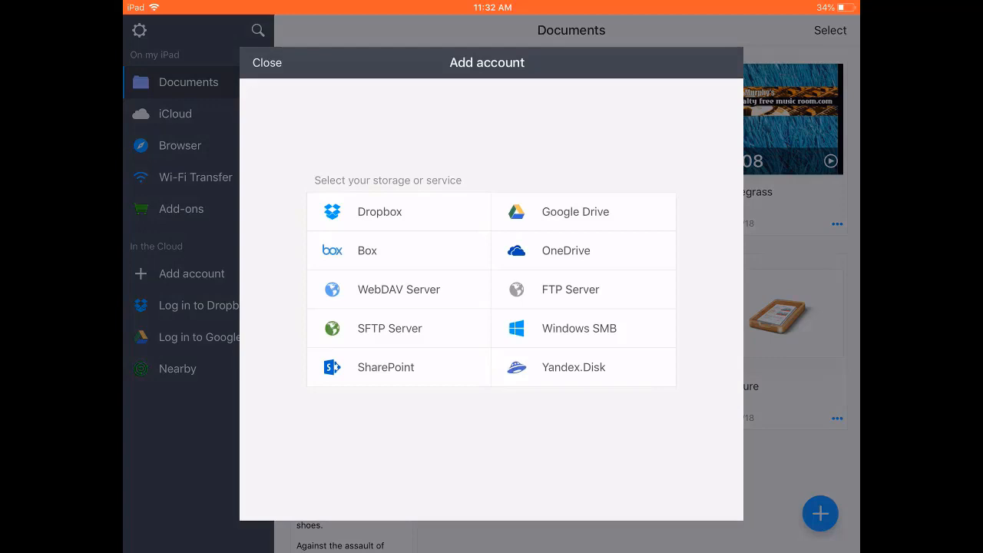
pyautogui.click(379, 211)
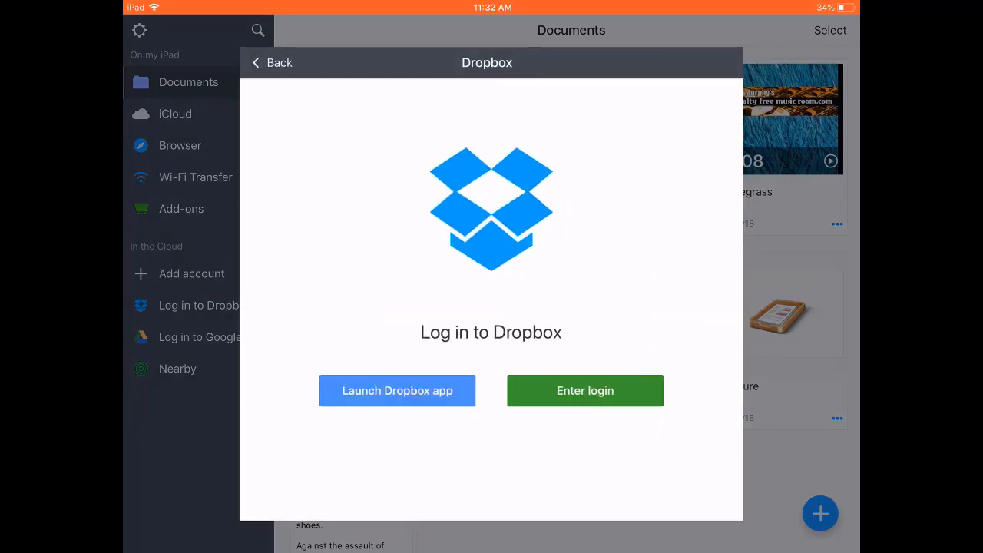
pyautogui.click(397, 390)
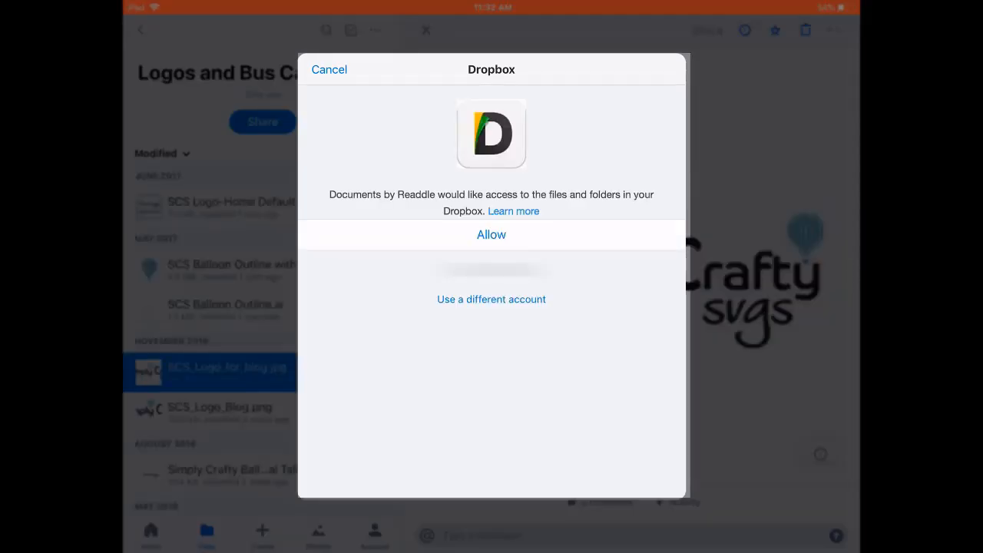
pyautogui.click(491, 234)
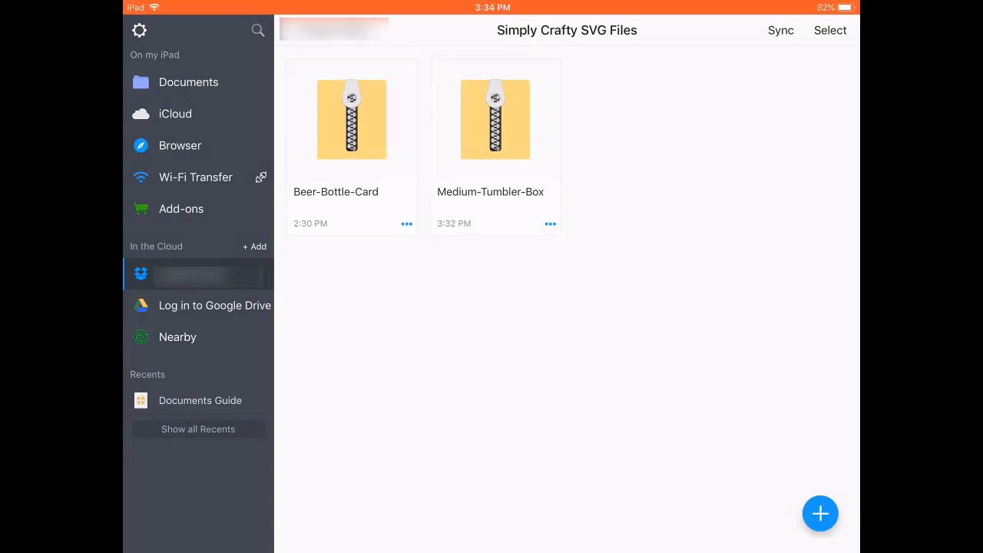
# - Extract Medium-Tumbler-Box.zip into Documents and go to the local Documents library
pyautogui.click(550, 223)
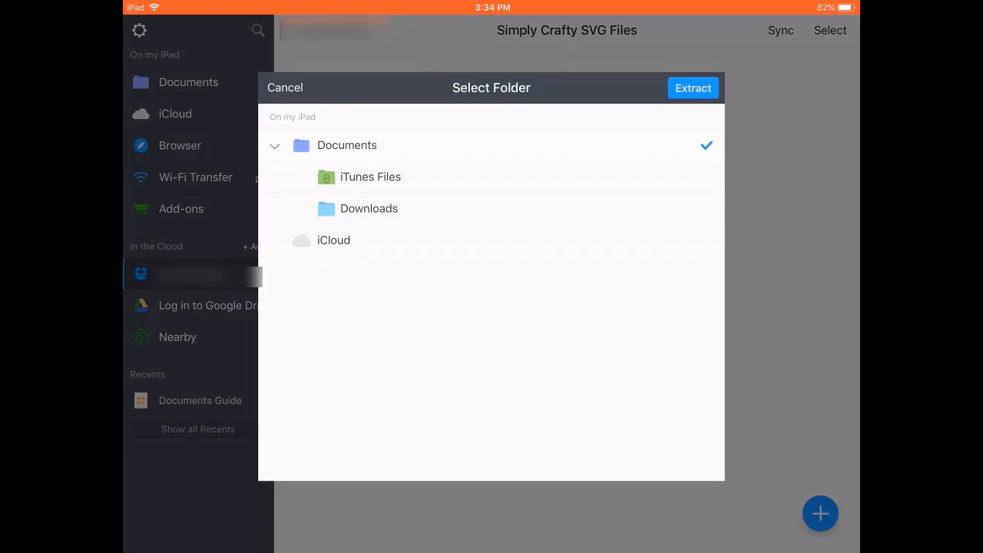
pyautogui.click(692, 88)
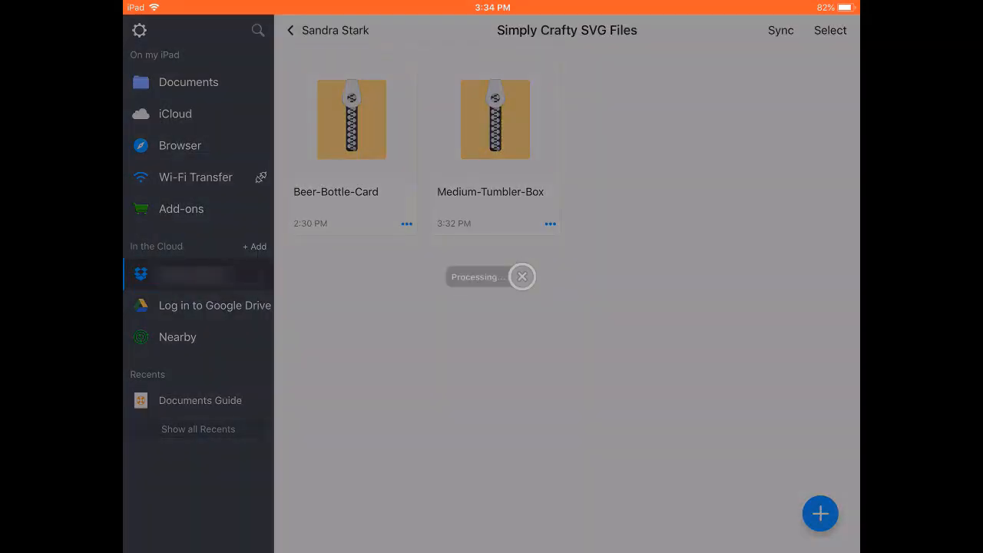
pyautogui.click(188, 82)
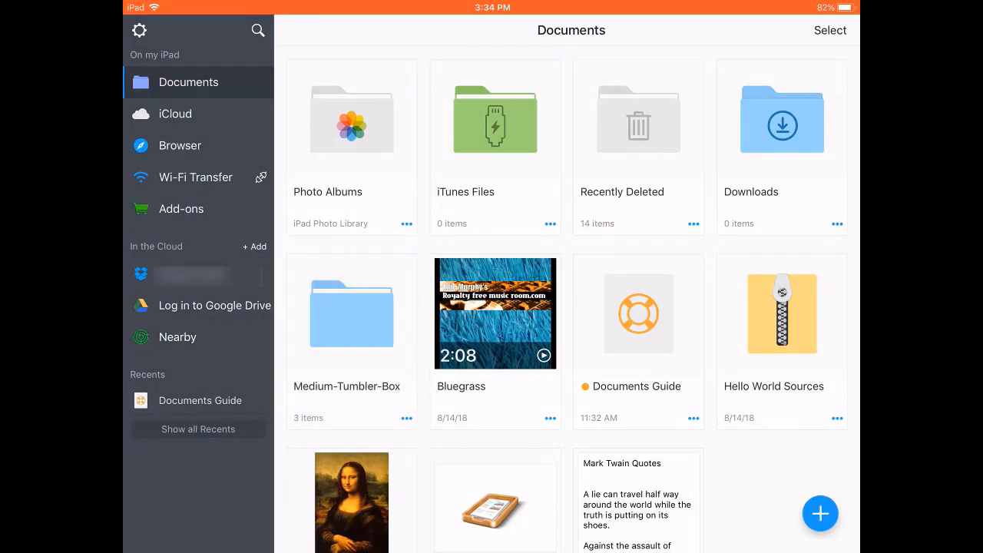
# - Open the Medium-Tumbler-Box folder and preview its Medium Tumbler Box PDF and product photo
pyautogui.click(351, 313)
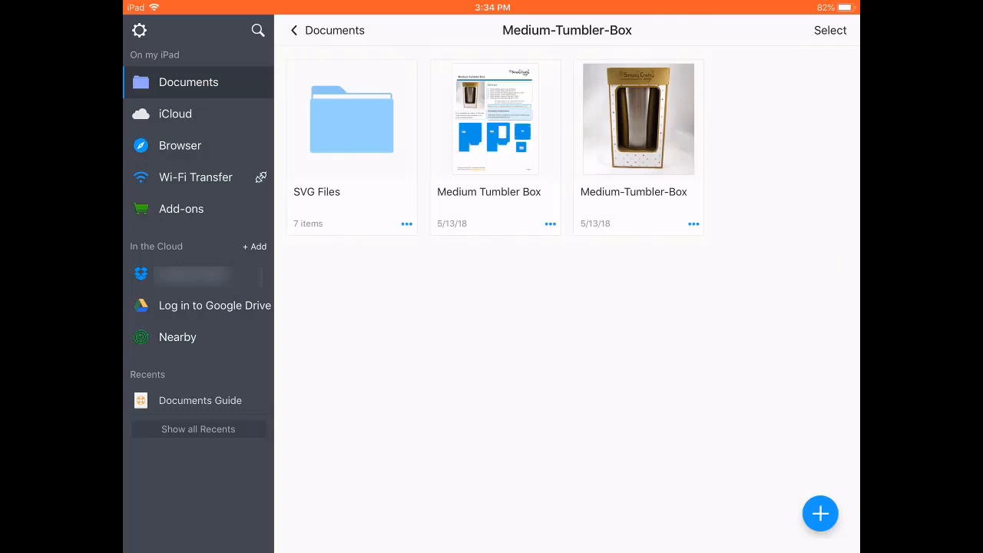
pyautogui.click(495, 119)
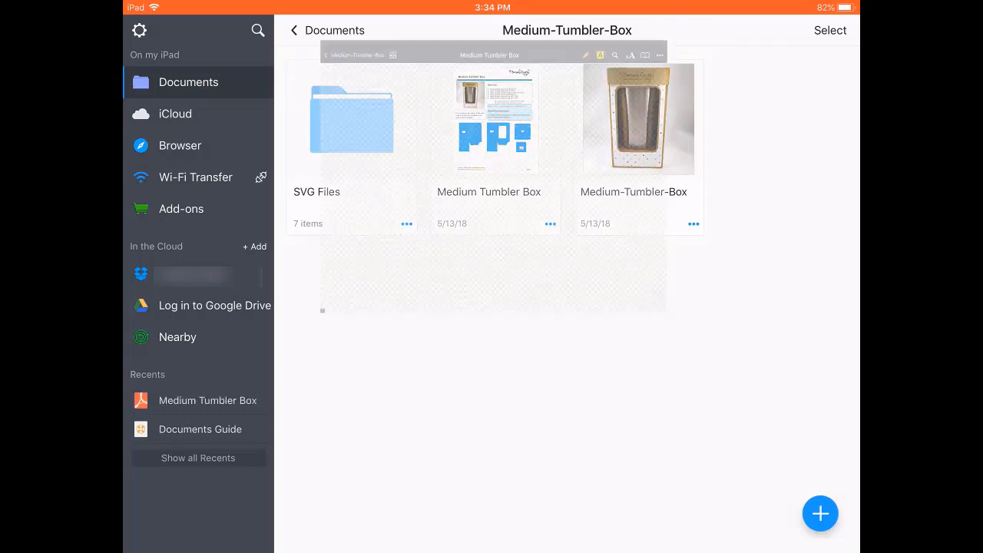
pyautogui.click(495, 119)
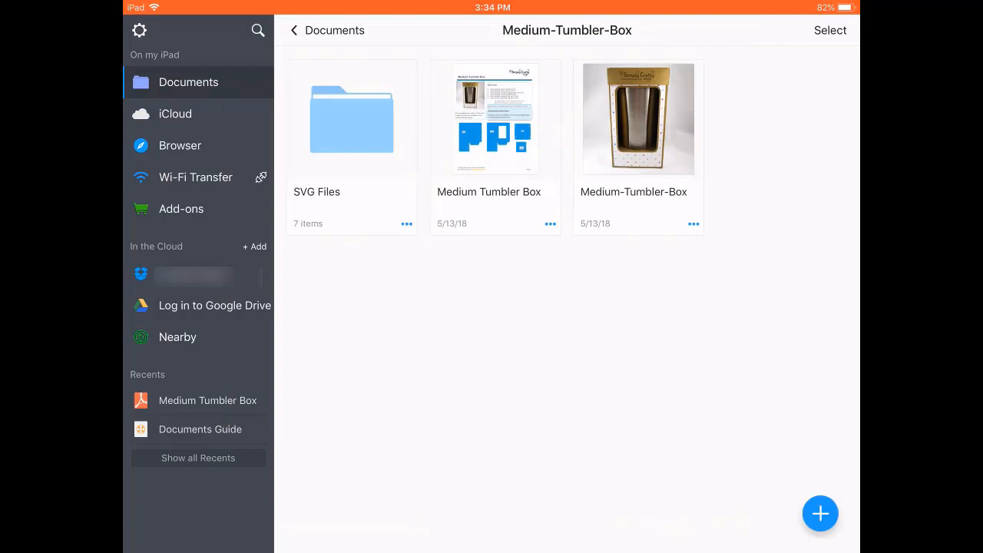
pyautogui.click(638, 118)
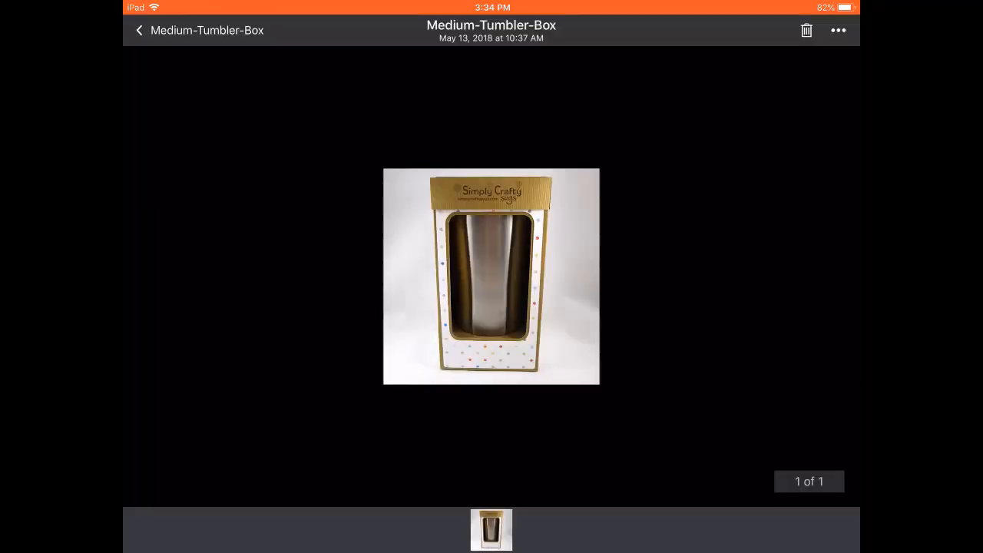
pyautogui.click(139, 30)
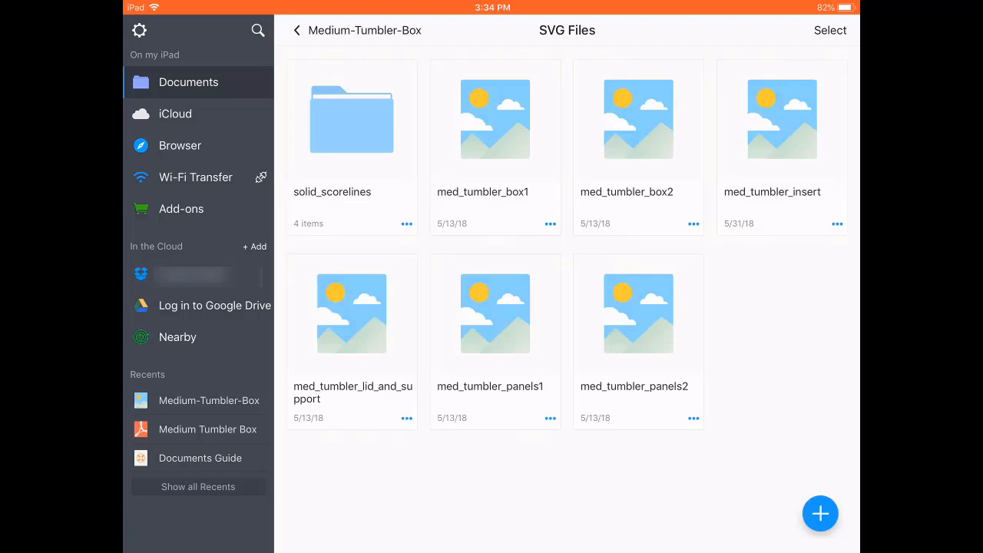
# - Preview the med_tumbler_box1, med_tumbler_box2 and med_tumbler_insert cut files, then open Documents Guide
pyautogui.click(496, 119)
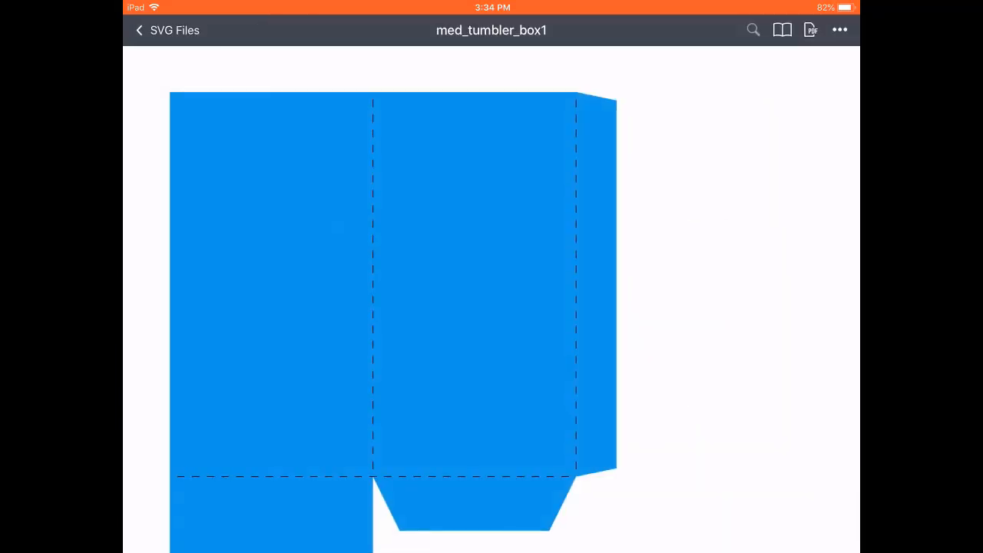
pyautogui.click(140, 30)
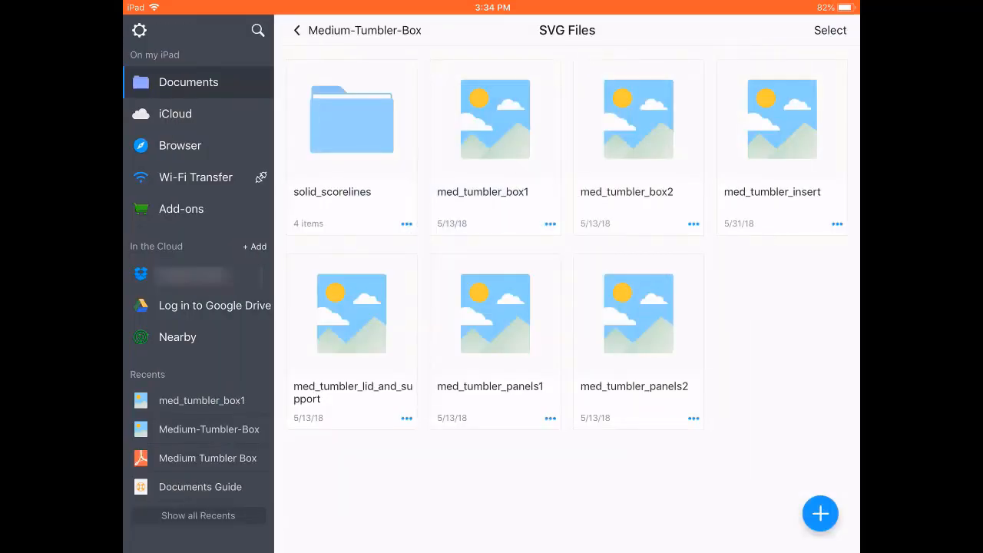
pyautogui.click(638, 119)
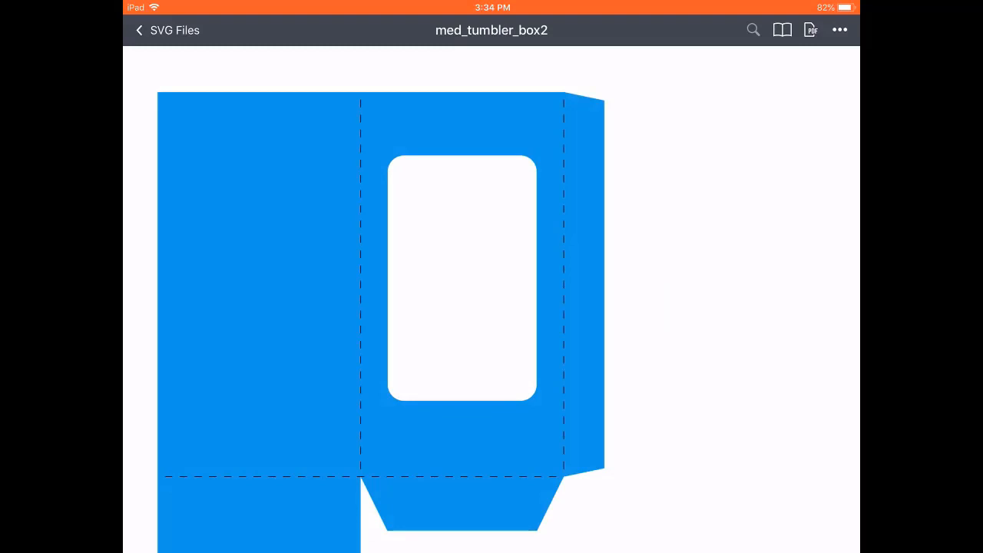
pyautogui.click(139, 30)
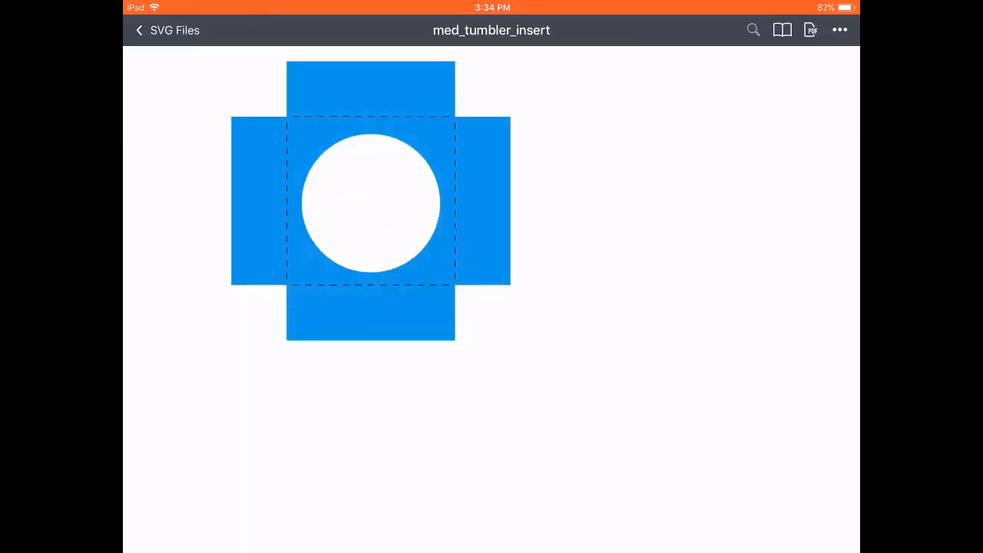
pyautogui.click(165, 30)
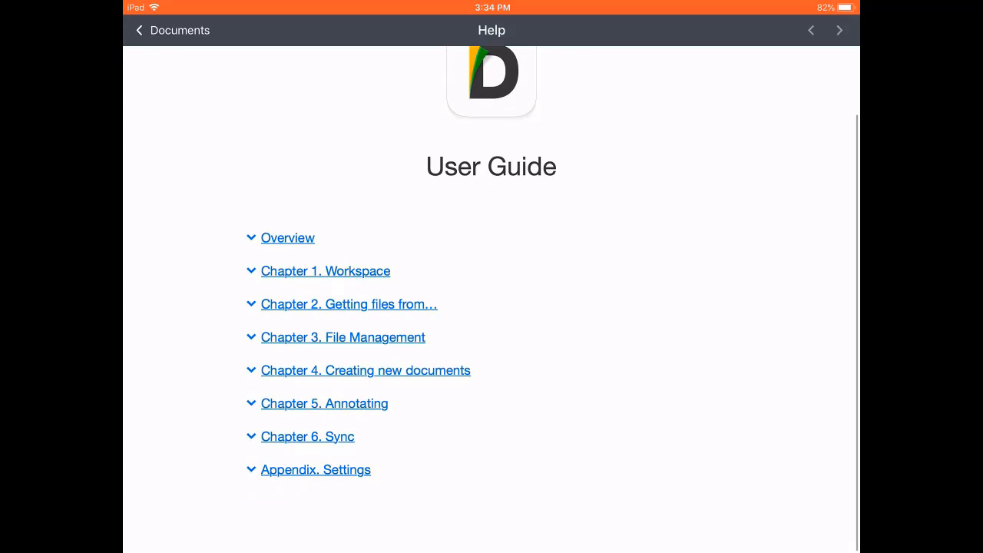
# - Leave the user guide and show recent apps with Safari and Documents
pyautogui.scroll(-3)
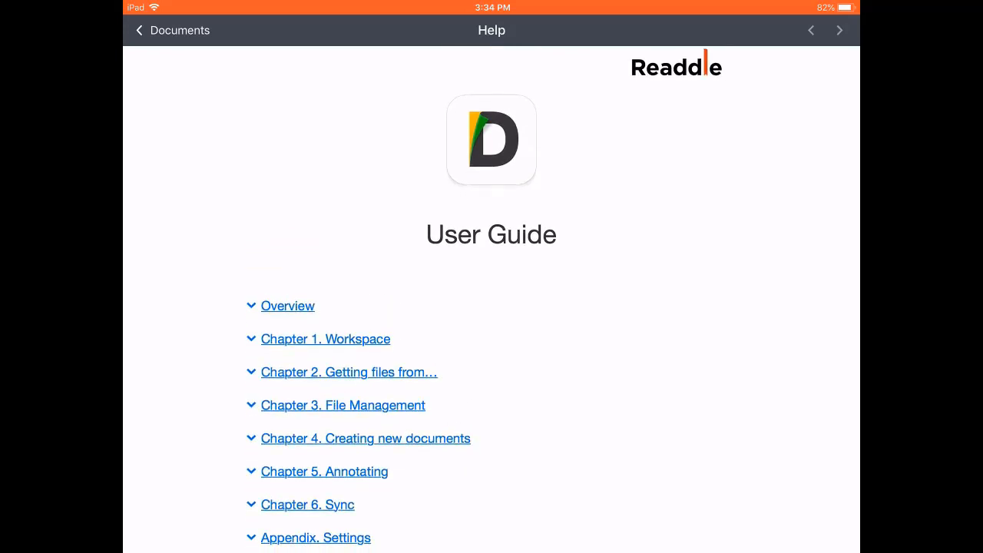
pyautogui.click(171, 30)
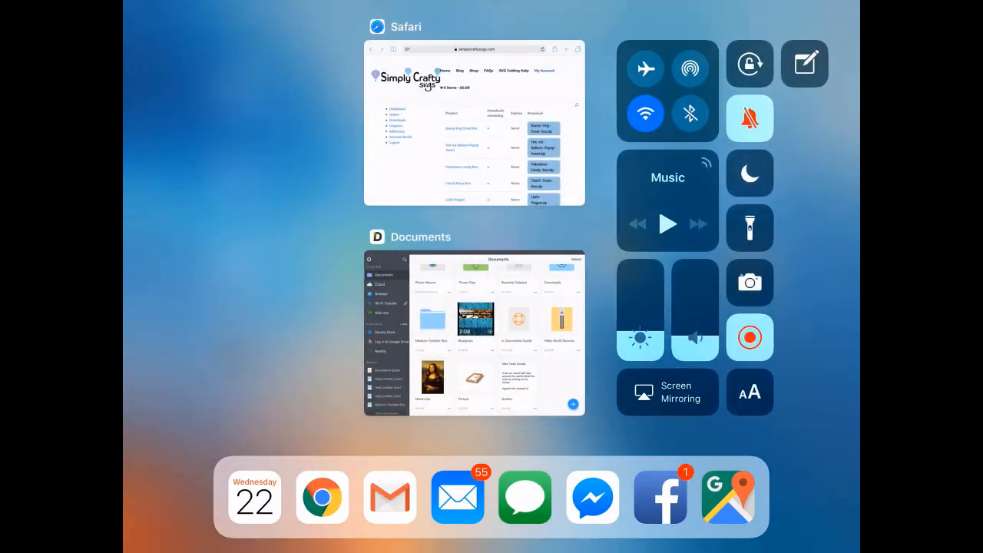
# - Download Clutch-Purse-Box.zip in Safari and open it in Documents
pyautogui.click(474, 122)
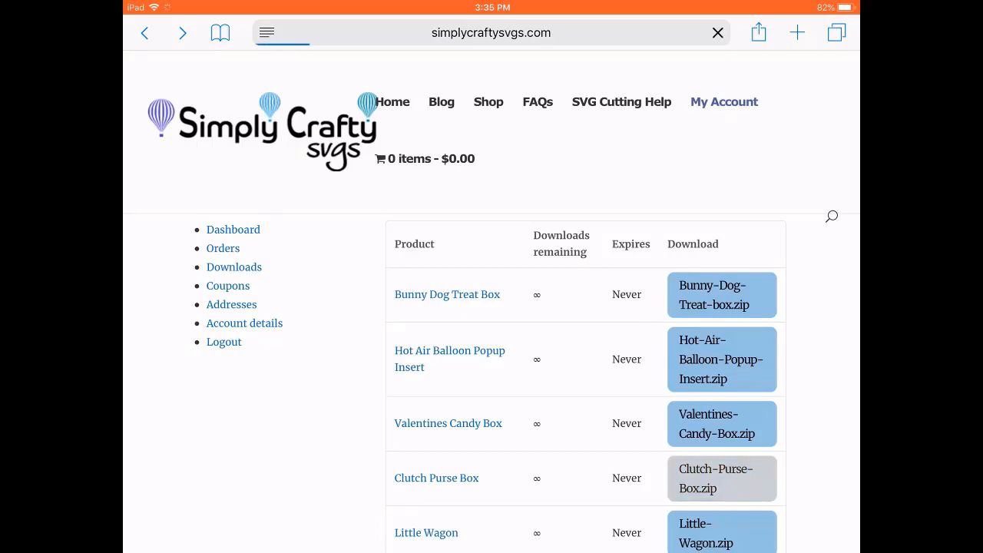
pyautogui.click(713, 478)
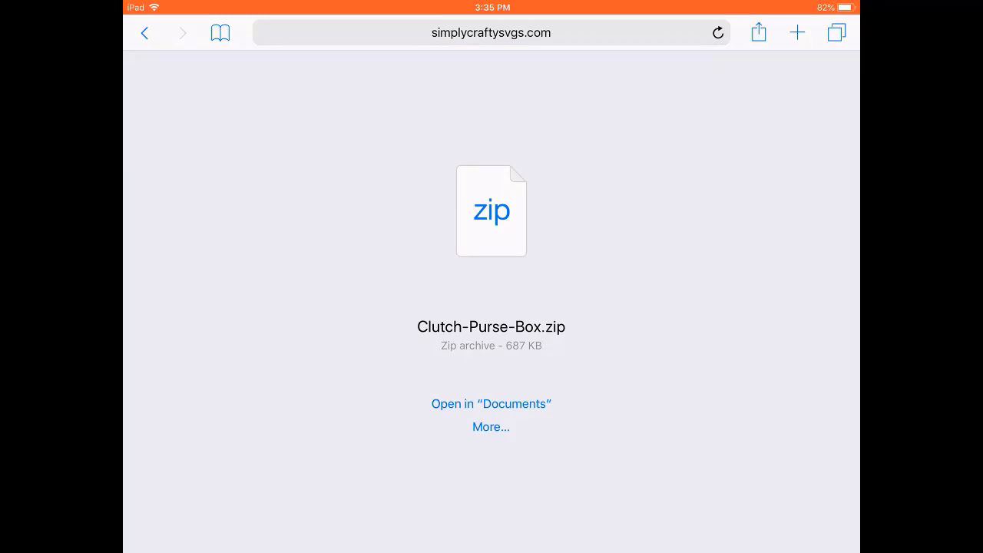
pyautogui.click(490, 403)
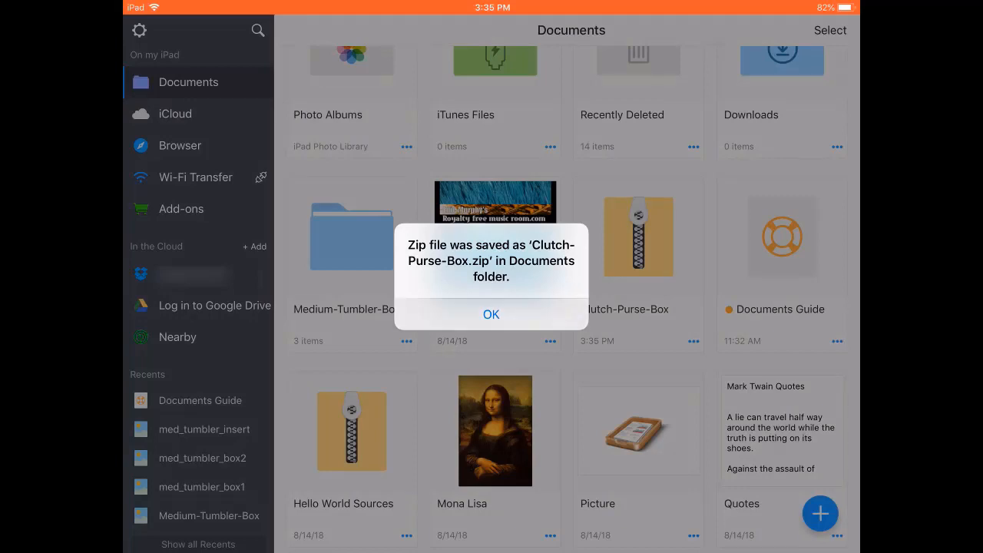
# - Dismiss the saved alert and extract Clutch-Purse-Box.zip into its own folder
pyautogui.click(491, 314)
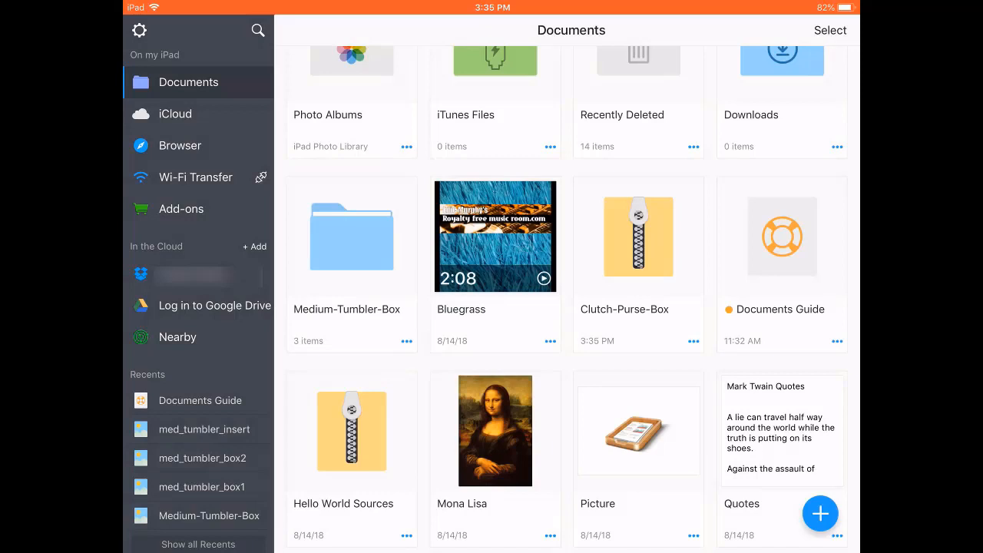
pyautogui.click(638, 238)
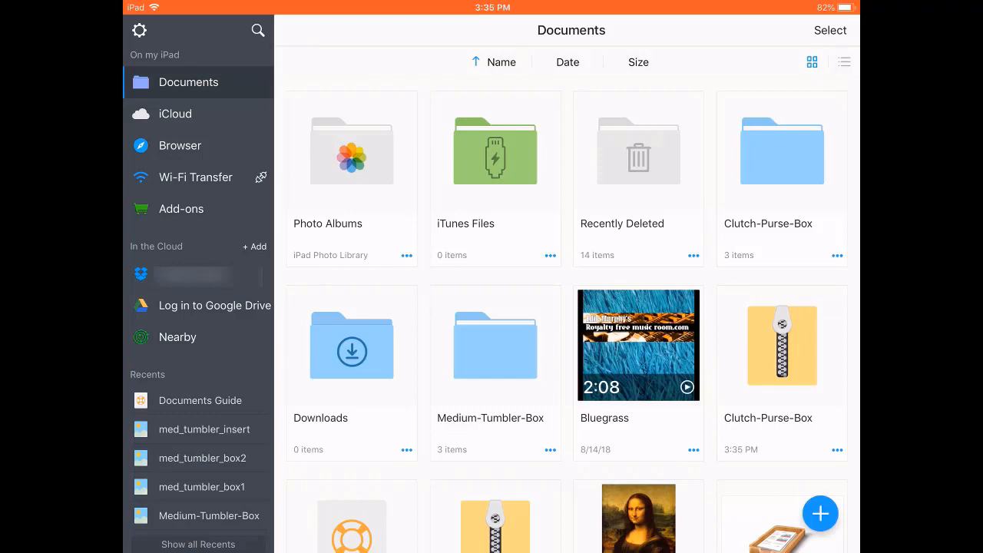
pyautogui.click(843, 61)
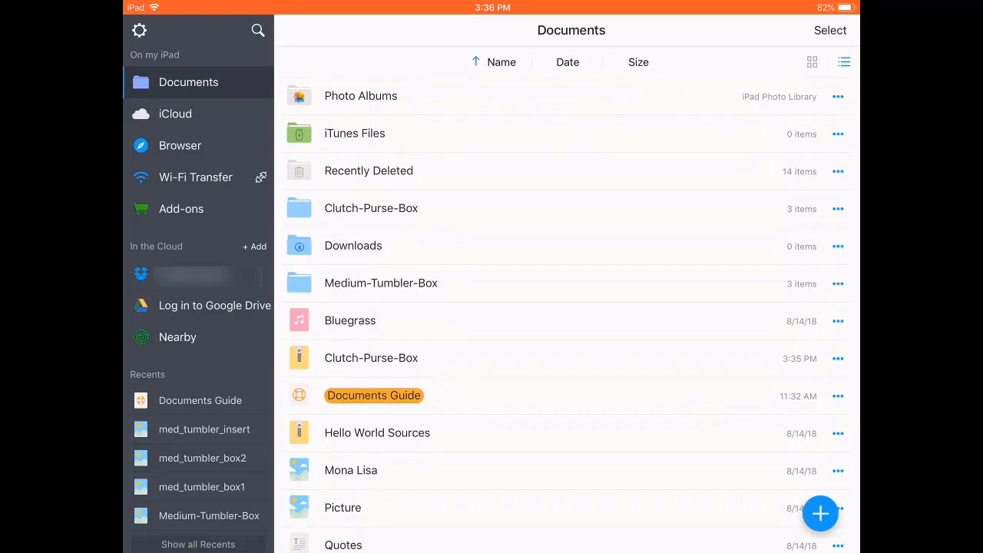
pyautogui.click(812, 62)
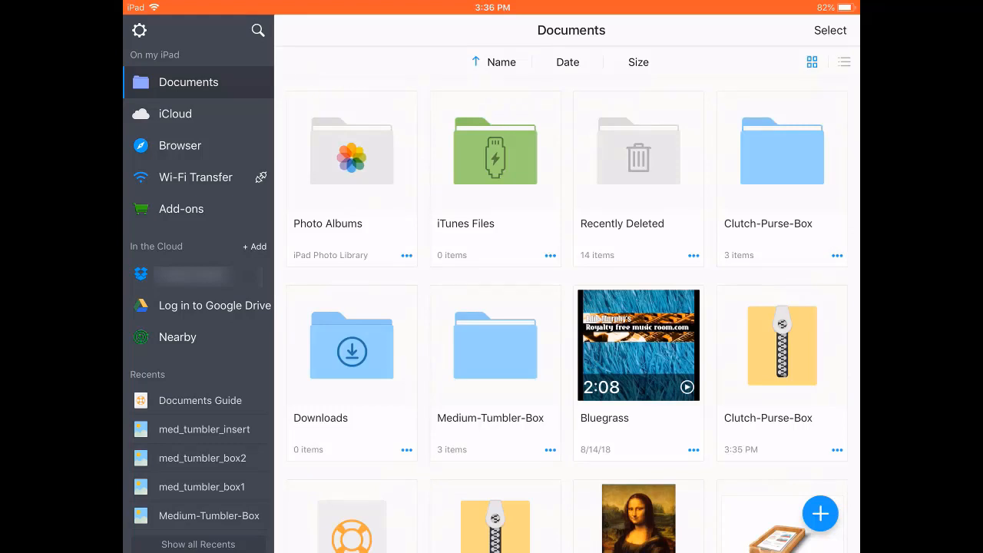
pyautogui.scroll(3)
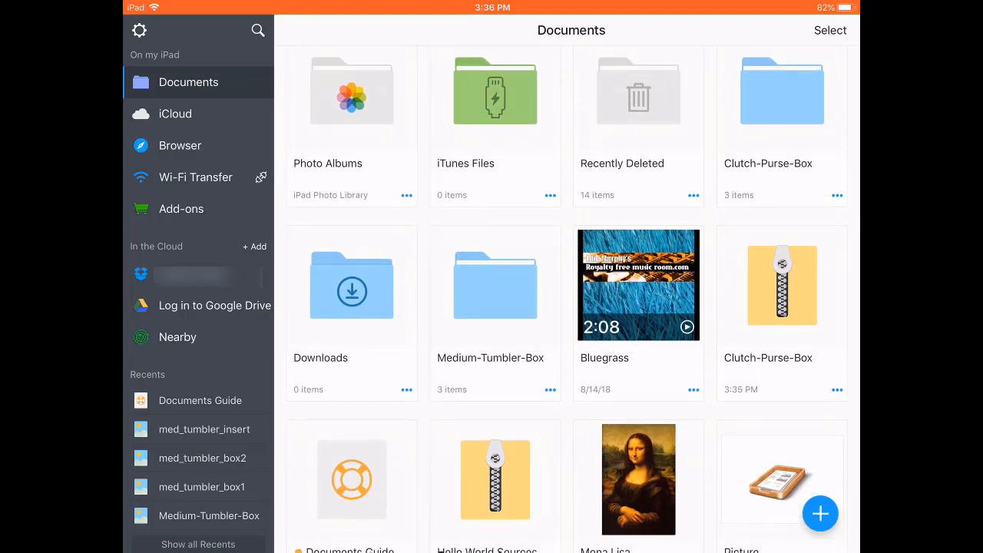
# - Upload the Medium-Tumbler-Box folder to Dropbox's Simply Crafty SVG Files folder
pyautogui.click(692, 390)
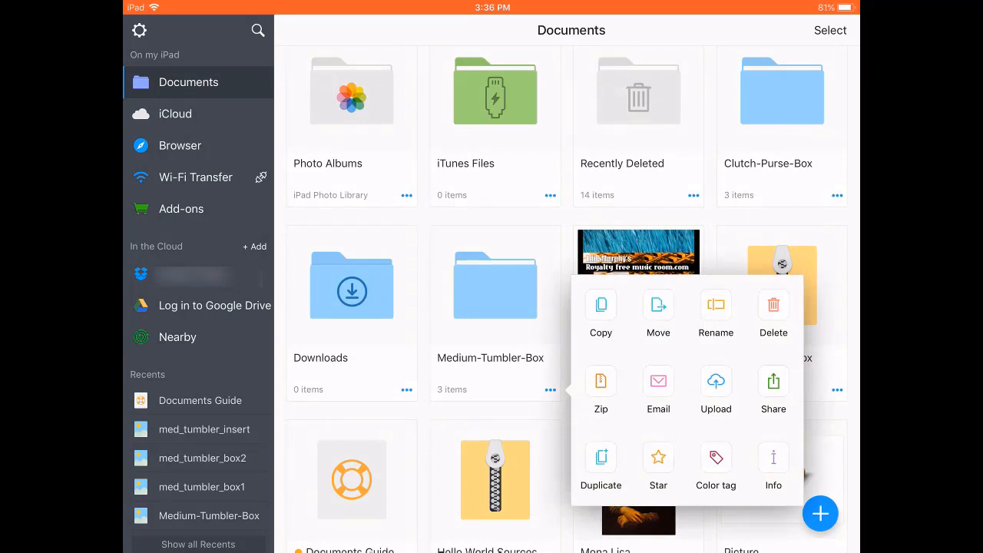
pyautogui.click(715, 389)
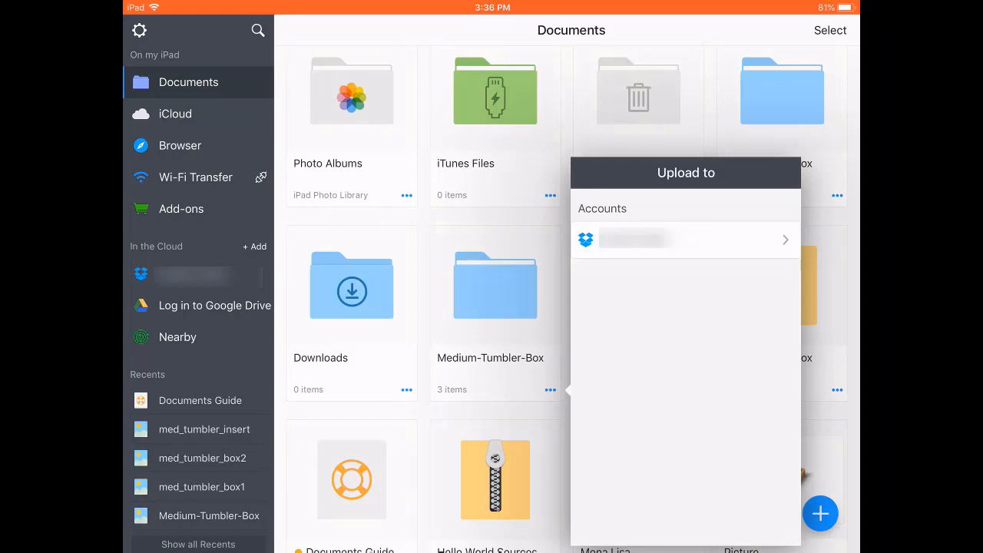
pyautogui.click(683, 240)
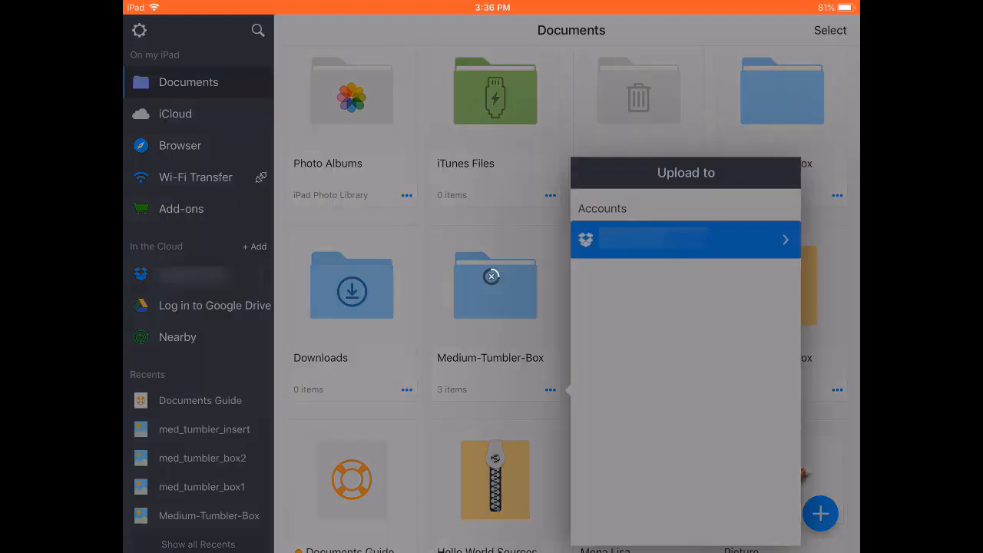
pyautogui.click(684, 239)
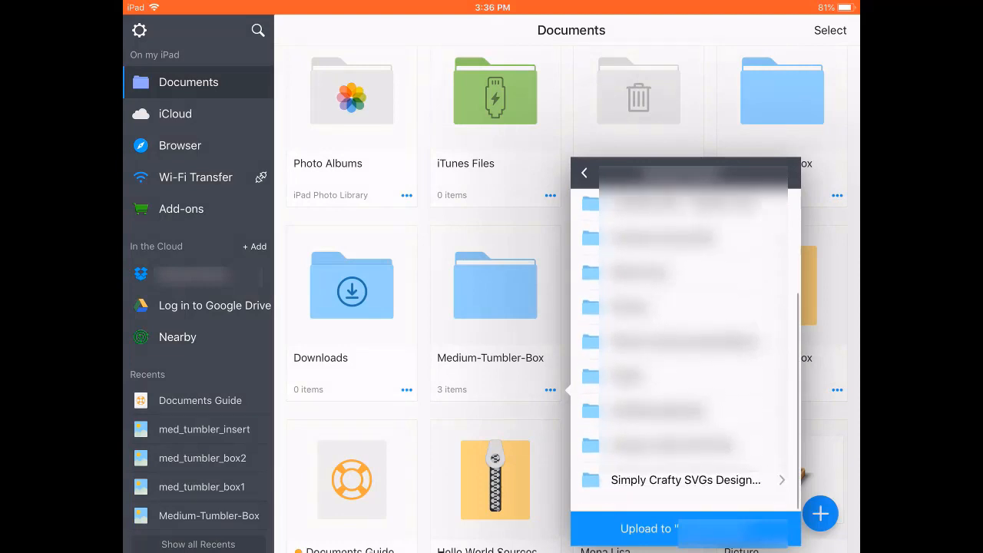
pyautogui.click(684, 480)
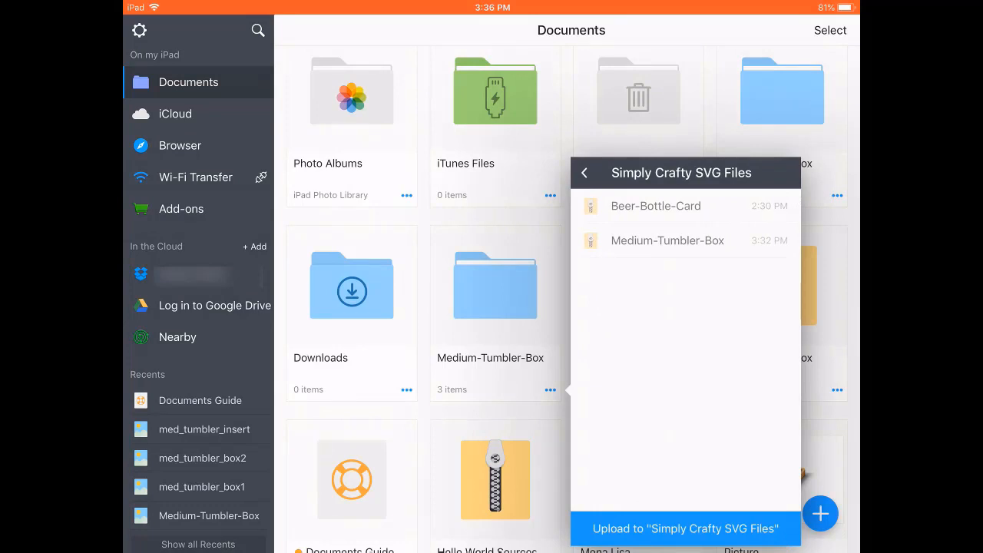
pyautogui.click(683, 528)
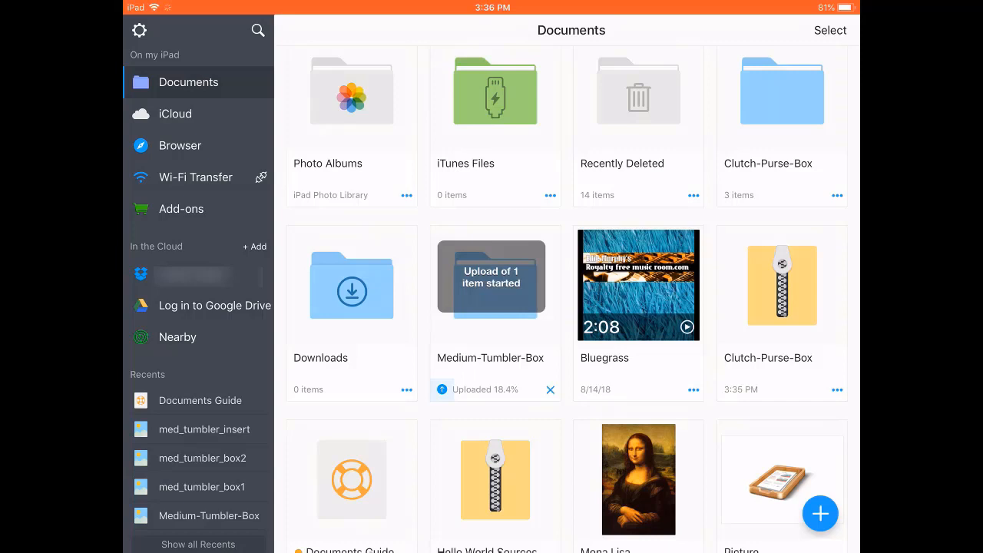
pyautogui.click(194, 274)
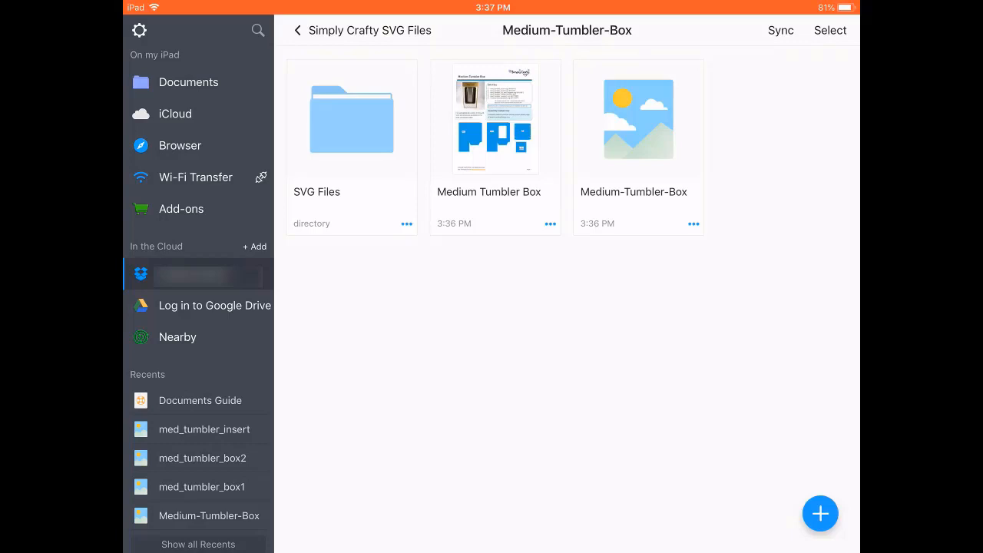
# - Go back to Simply Crafty SVG Files, now listing the uploaded Medium-Tumbler-Box folder
pyautogui.click(291, 30)
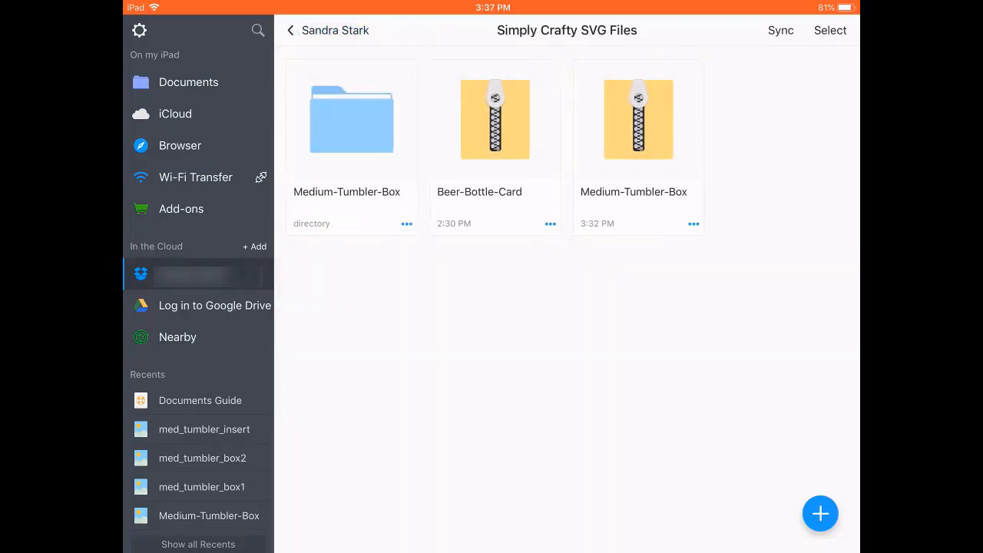